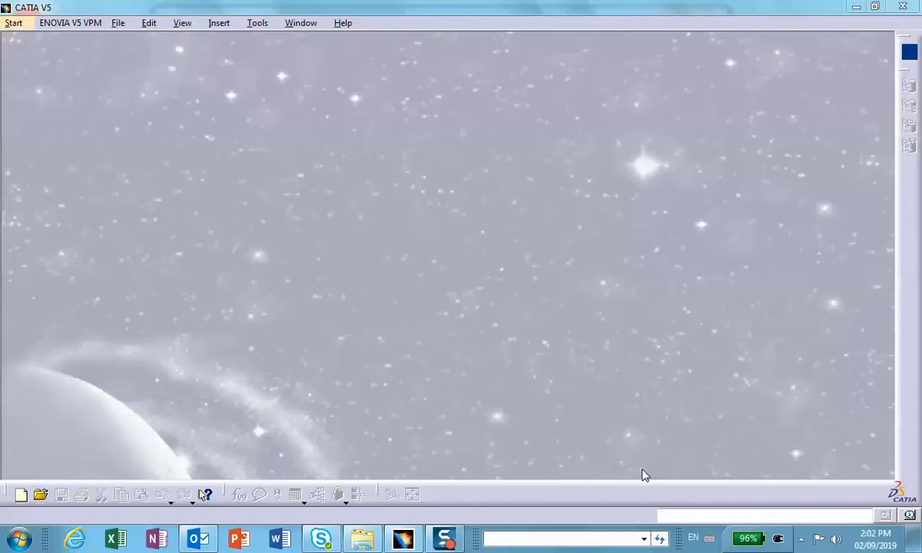
pyautogui.moveTo(403, 538)
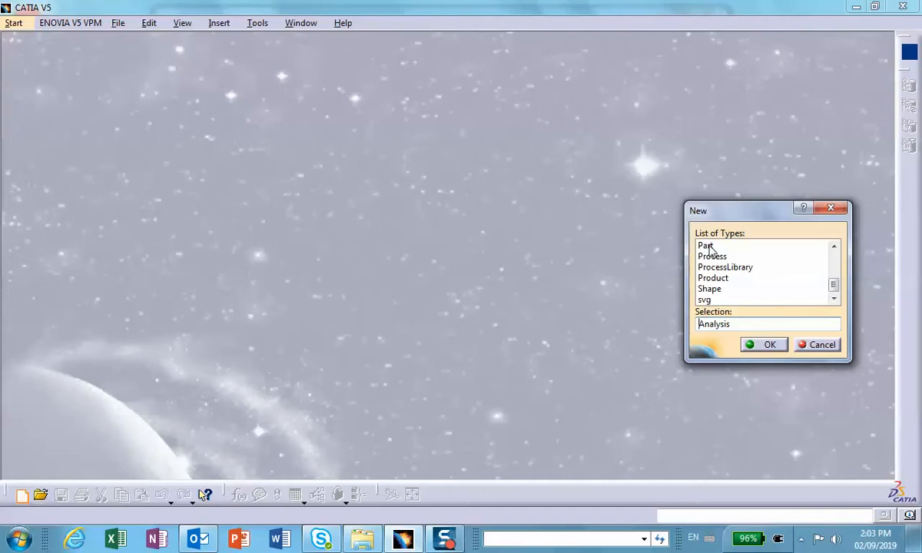
# Step: Choose Part as the new document type
pyautogui.click(705, 246)
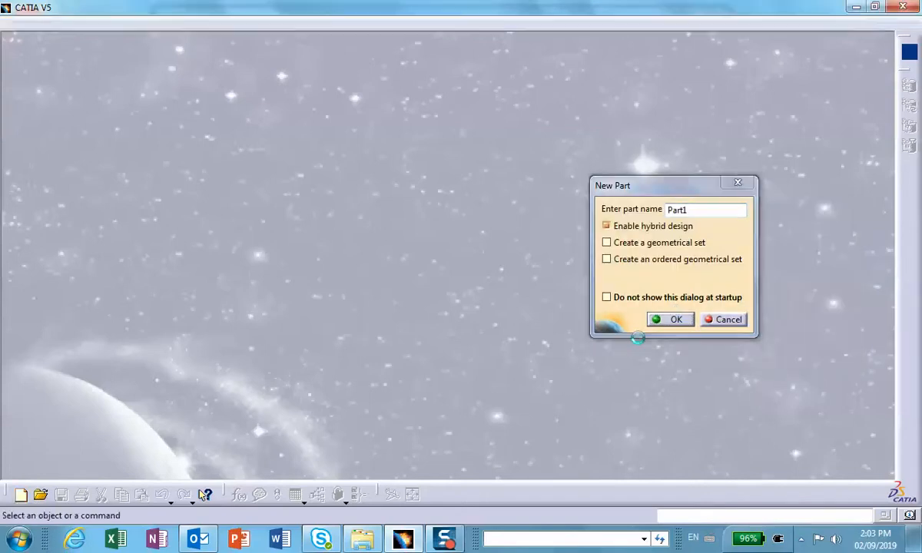
# Step: Create Part1 and sketch a centred rectangle from the origin on the xy plane
pyautogui.click(675, 319)
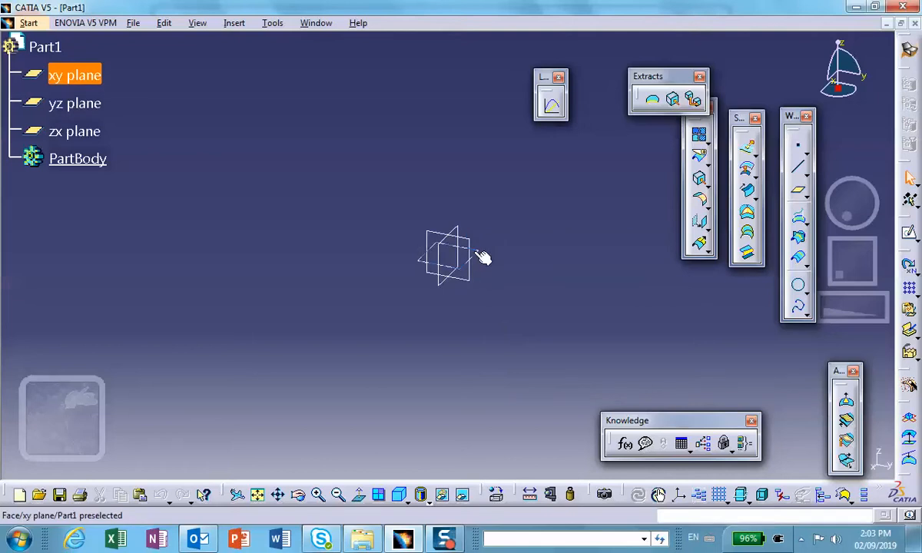
pyautogui.click(74, 103)
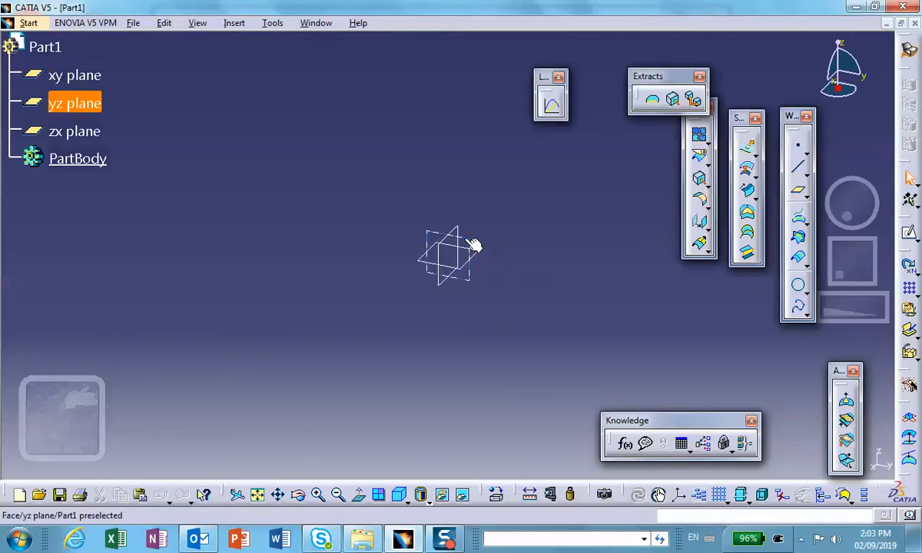
pyautogui.click(74, 75)
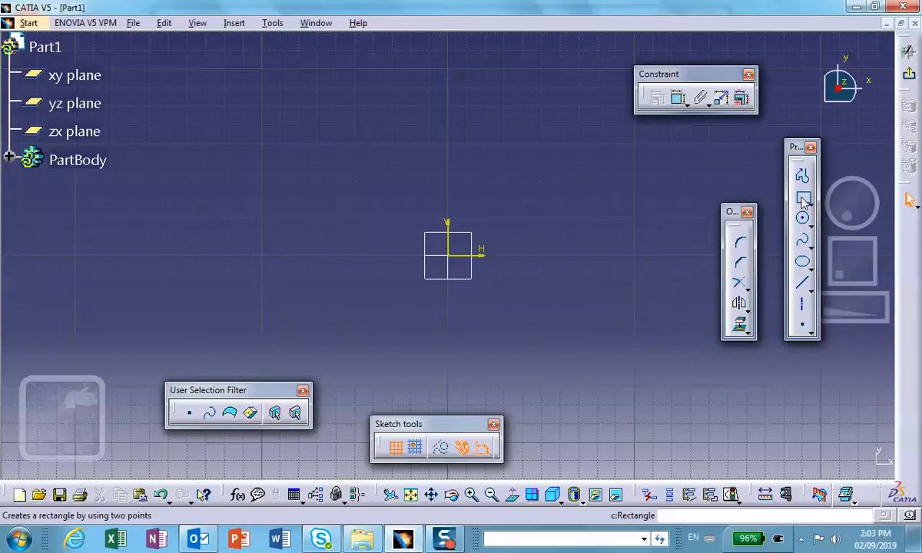
pyautogui.click(803, 198)
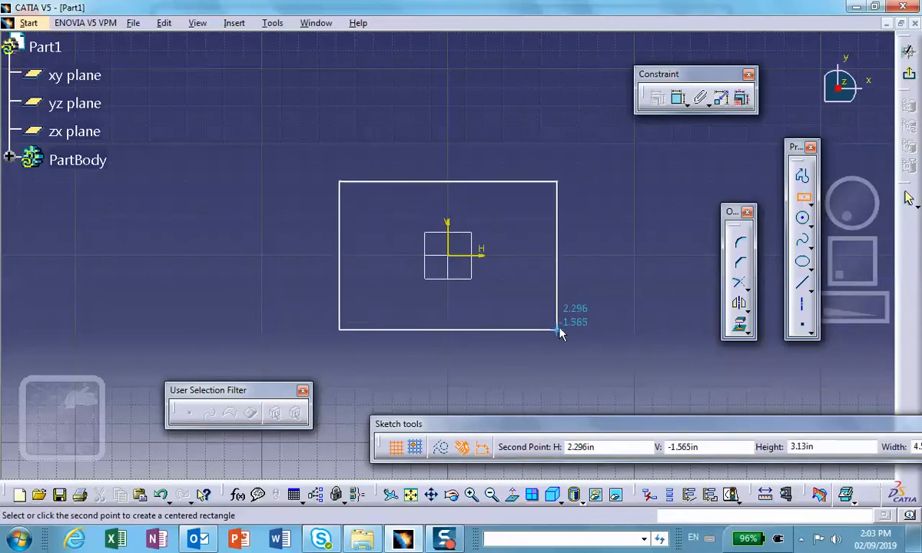
pyautogui.click(558, 330)
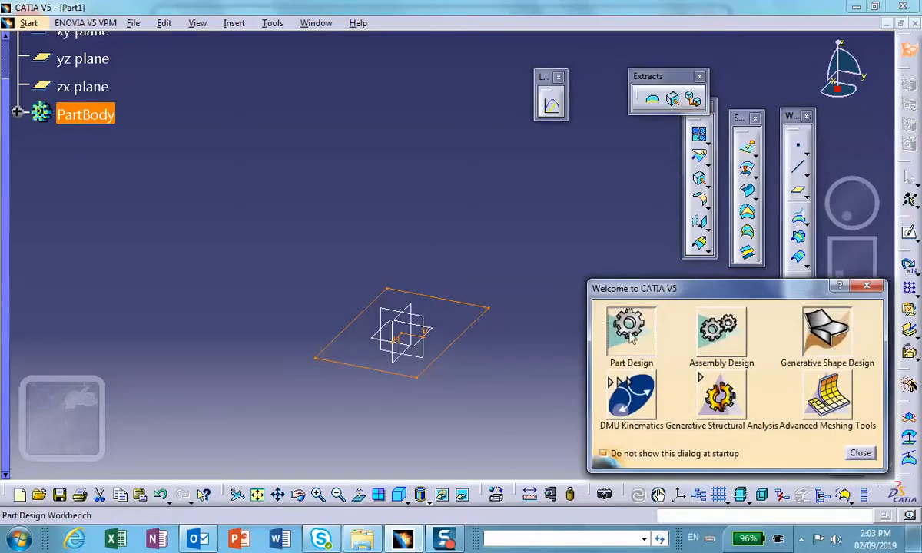
# Step: In Part Design, start a Drafted Filleted Pad from the rectangle with length 7
pyautogui.click(859, 453)
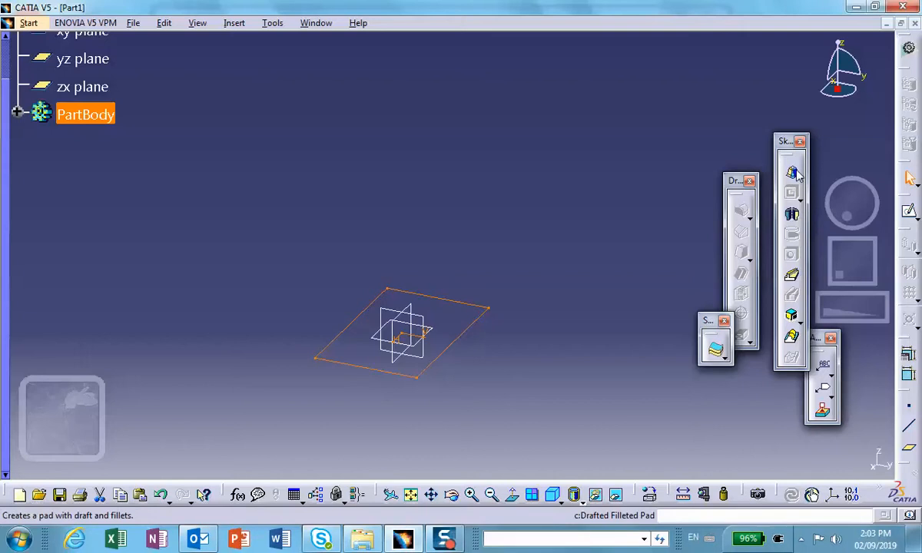
pyautogui.moveTo(792, 174)
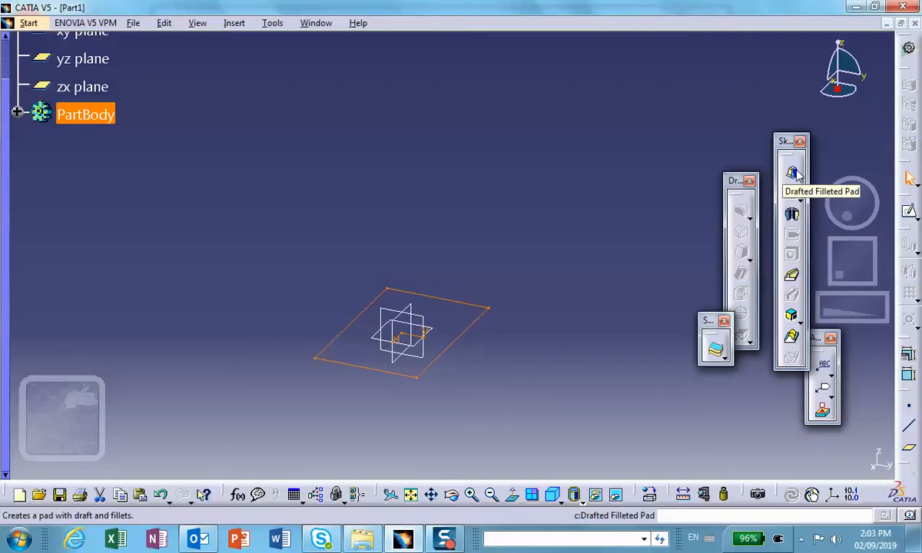
pyautogui.click(793, 172)
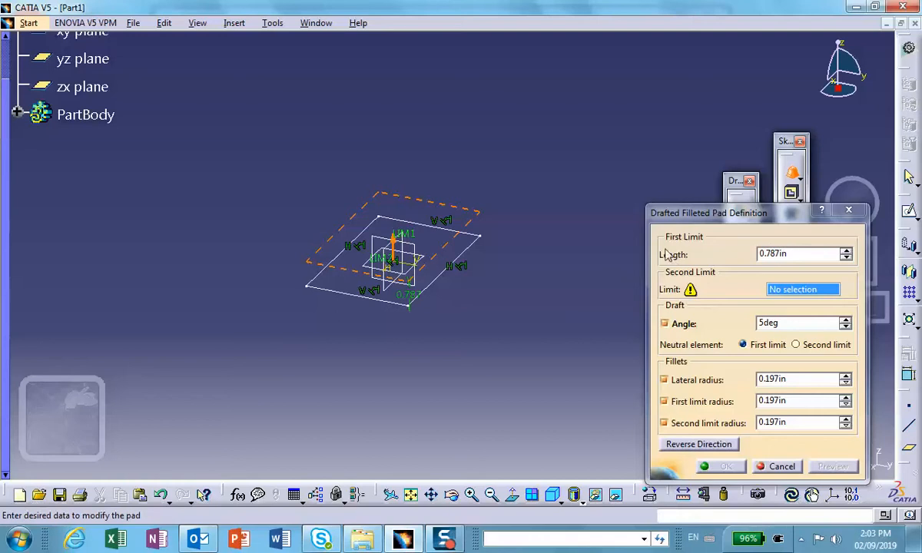
pyautogui.tripleClick(799, 254)
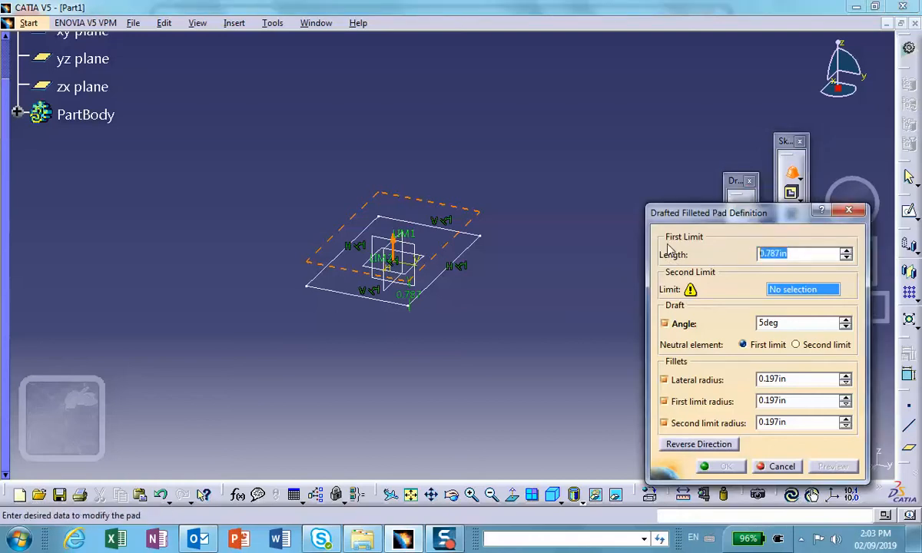
pyautogui.write('7in')
pyautogui.click(804, 324)
pyautogui.write('15')
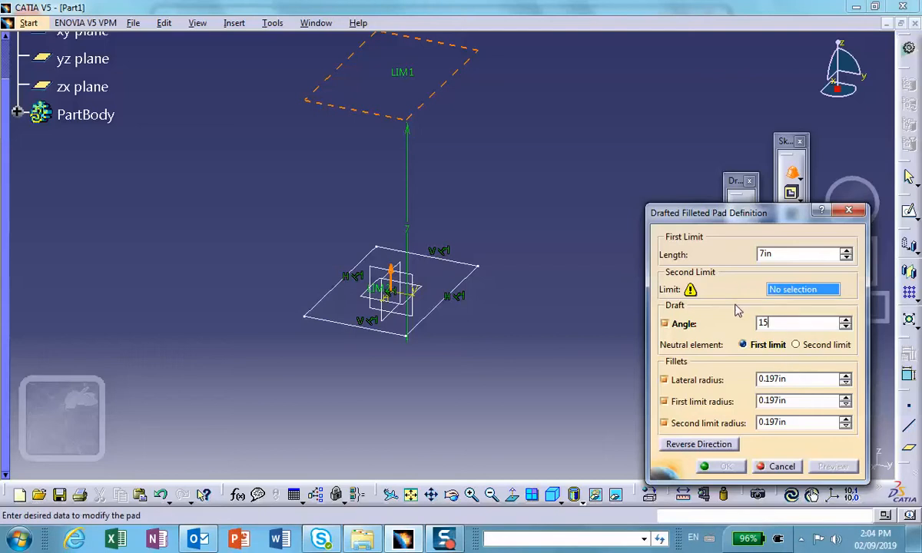
pyautogui.moveTo(697, 290)
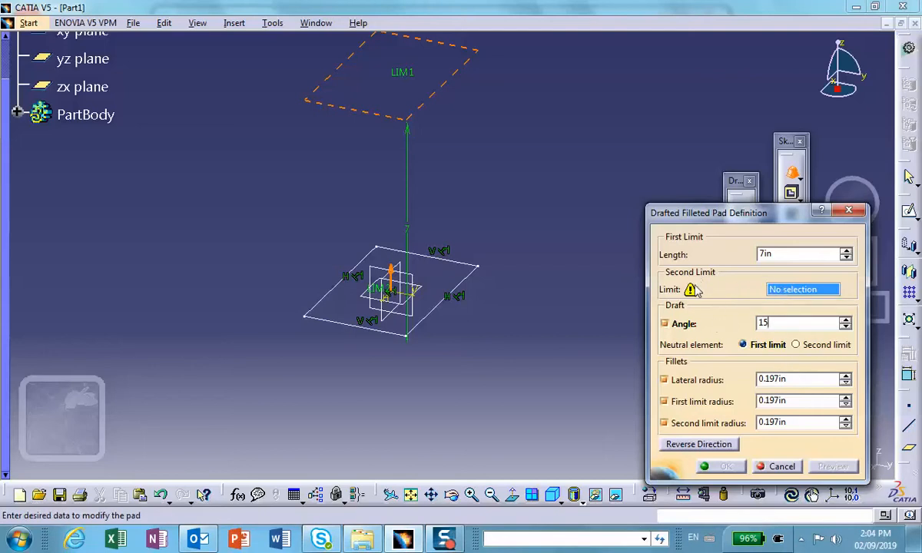
pyautogui.moveTo(622, 338)
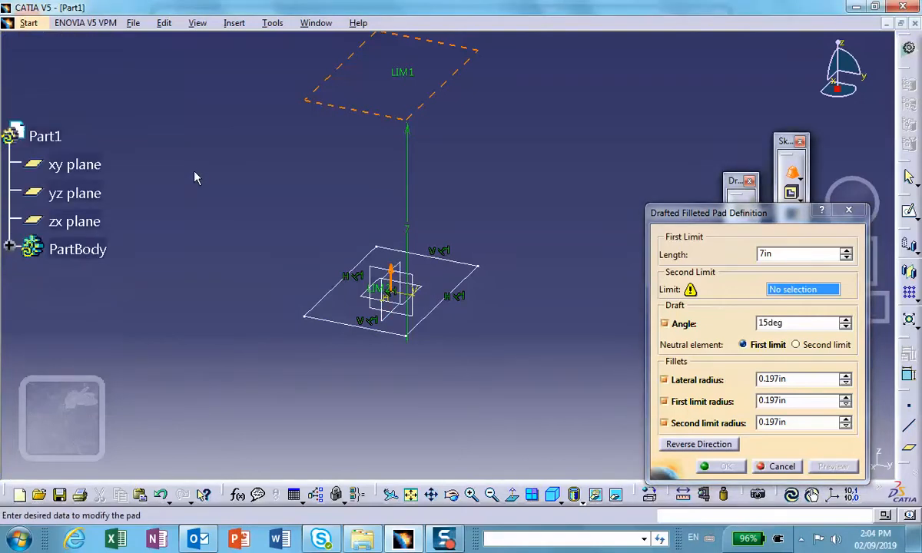
# Step: Limit the pad at the xy plane, preview a 15° draft after 30°, and disable fillets
pyautogui.click(75, 164)
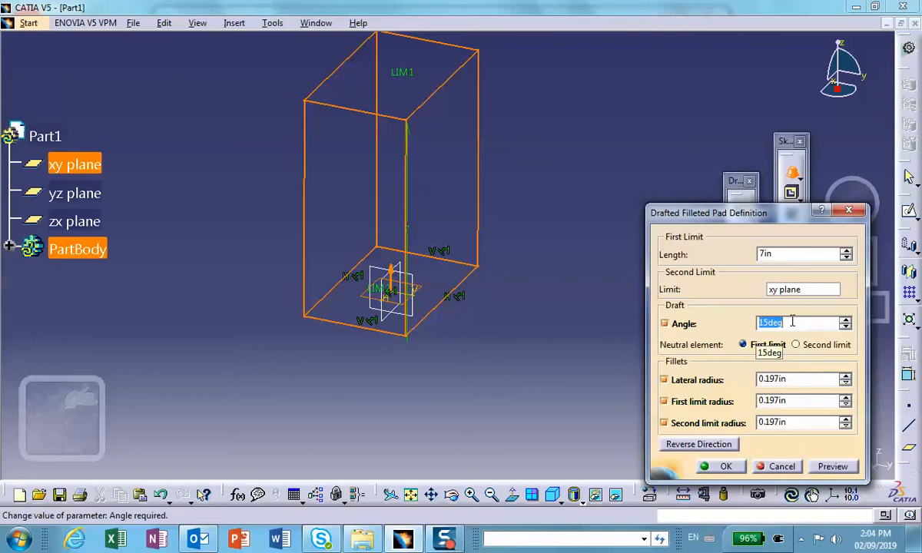
pyautogui.click(799, 323)
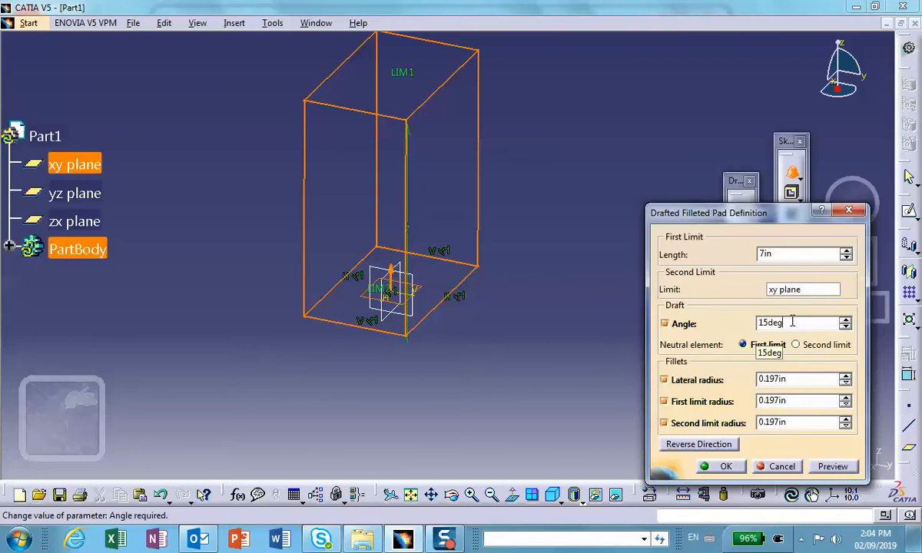
pyautogui.tripleClick(776, 323)
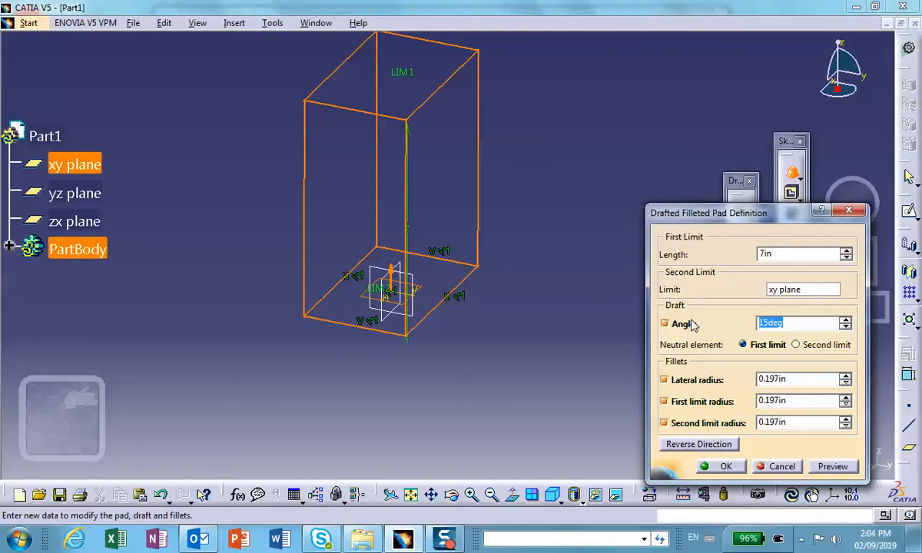
pyautogui.write('30deg')
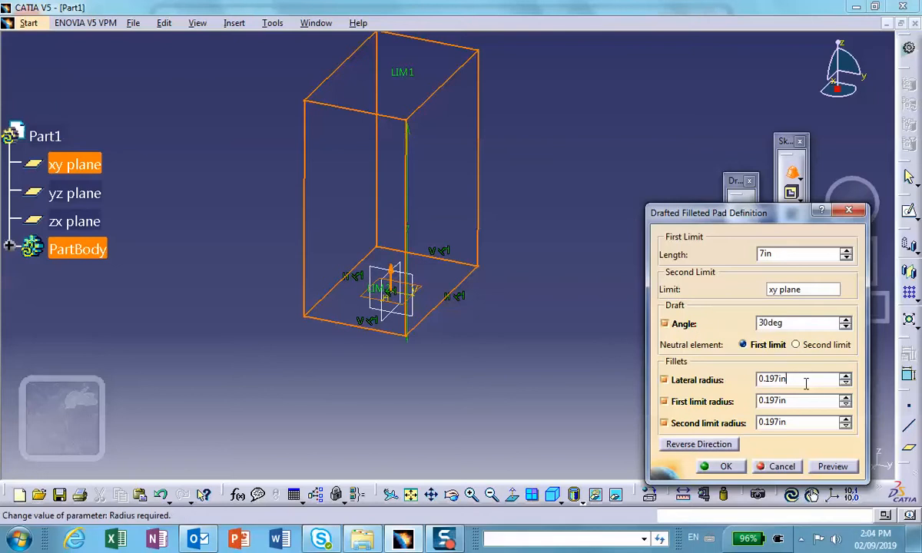
pyautogui.click(832, 467)
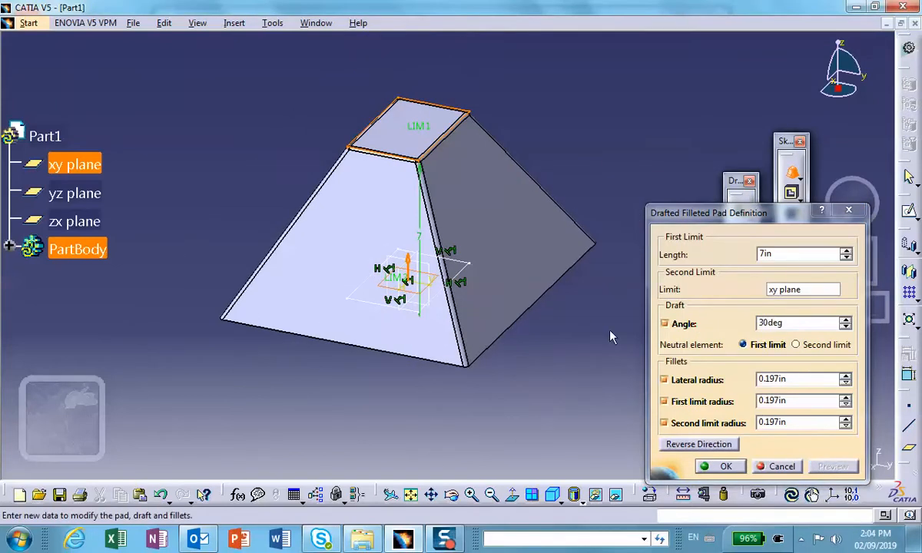
pyautogui.tripleClick(776, 323)
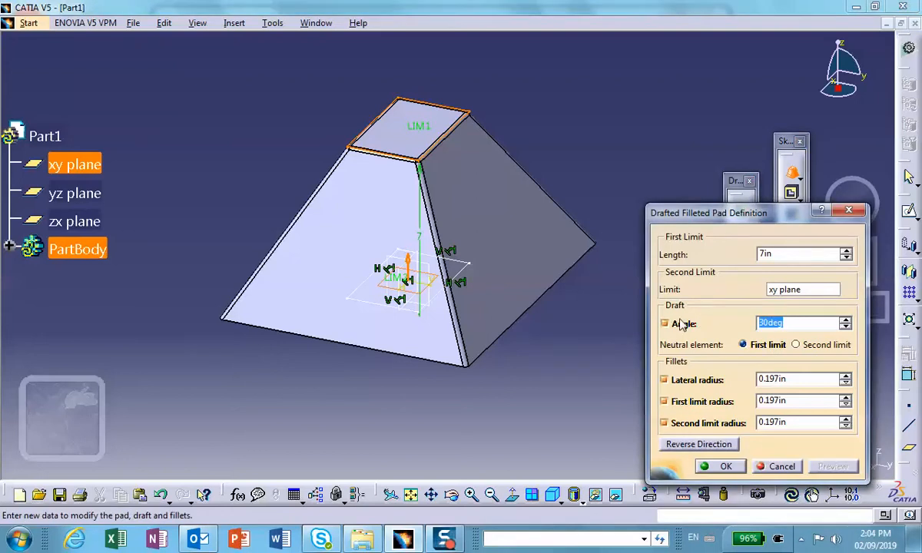
pyautogui.write('15')
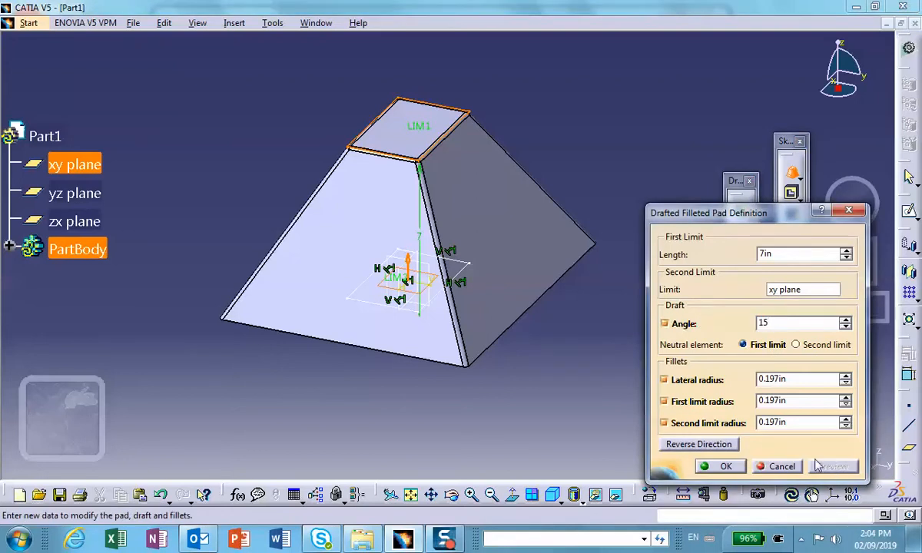
pyautogui.click(833, 466)
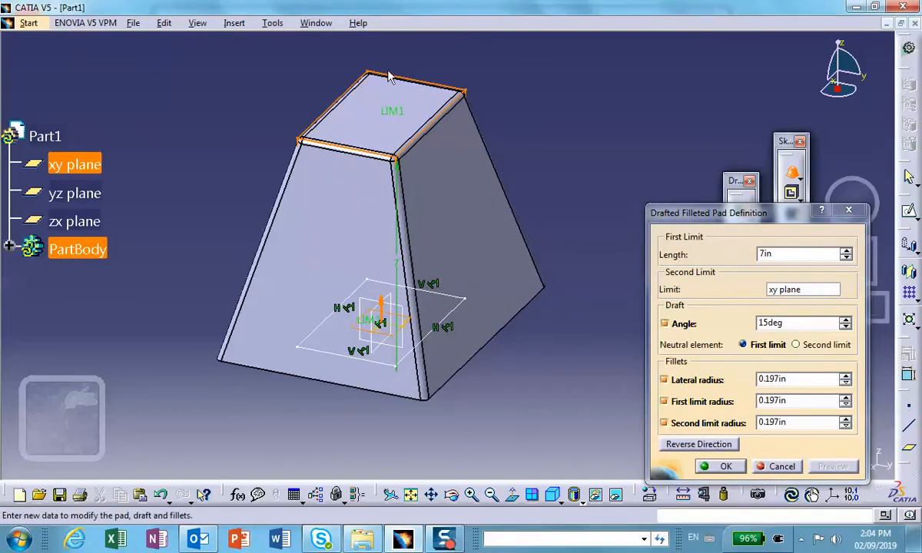
pyautogui.moveTo(507, 326)
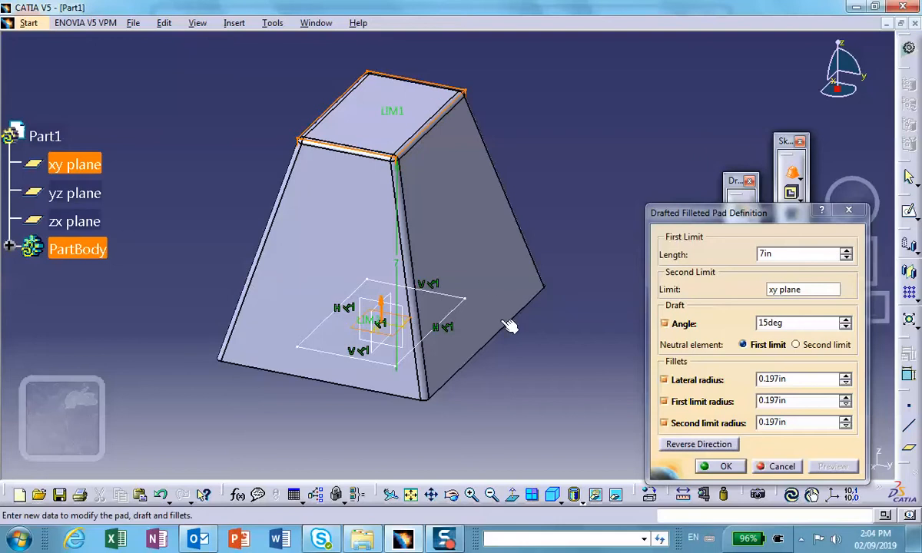
pyautogui.moveTo(458, 83)
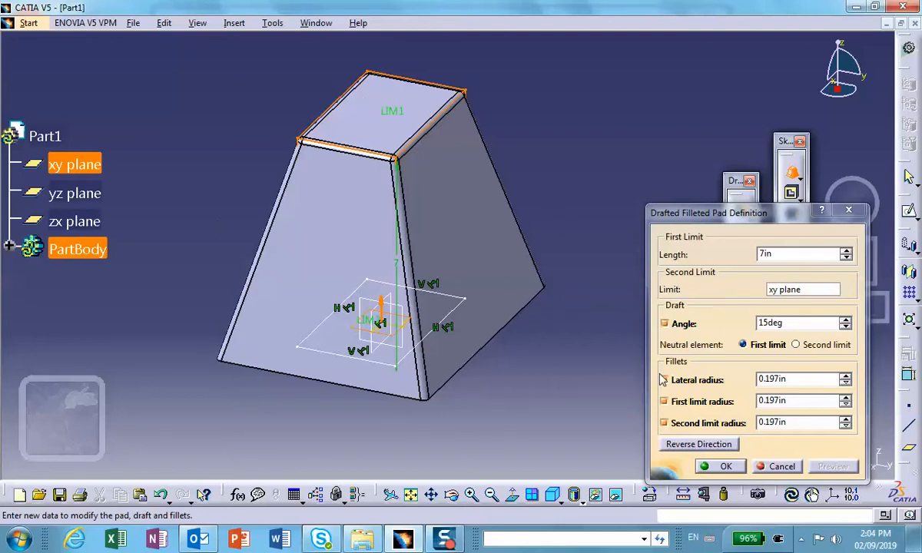
pyautogui.click(664, 380)
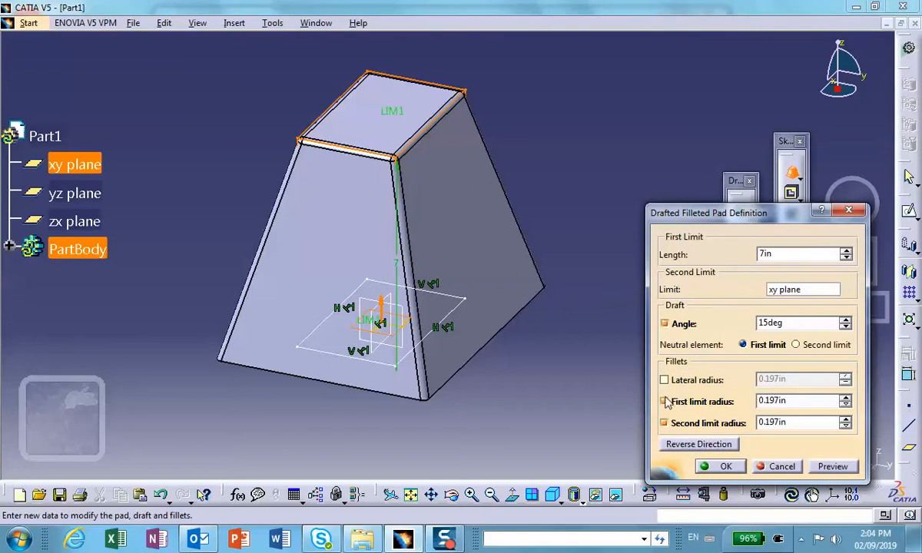
pyautogui.click(664, 402)
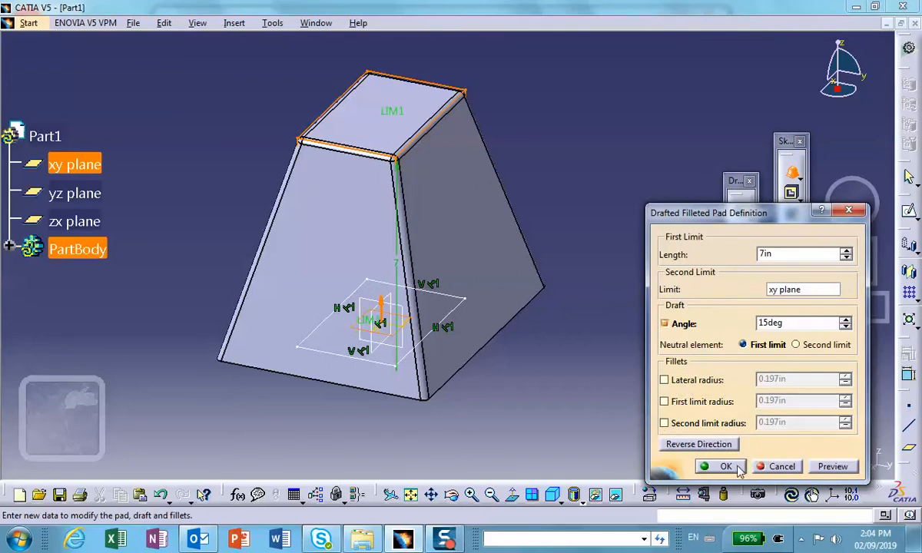
# Step: Confirm the drafted pad, rotate the view, and select a side face of the pyramid
pyautogui.click(725, 466)
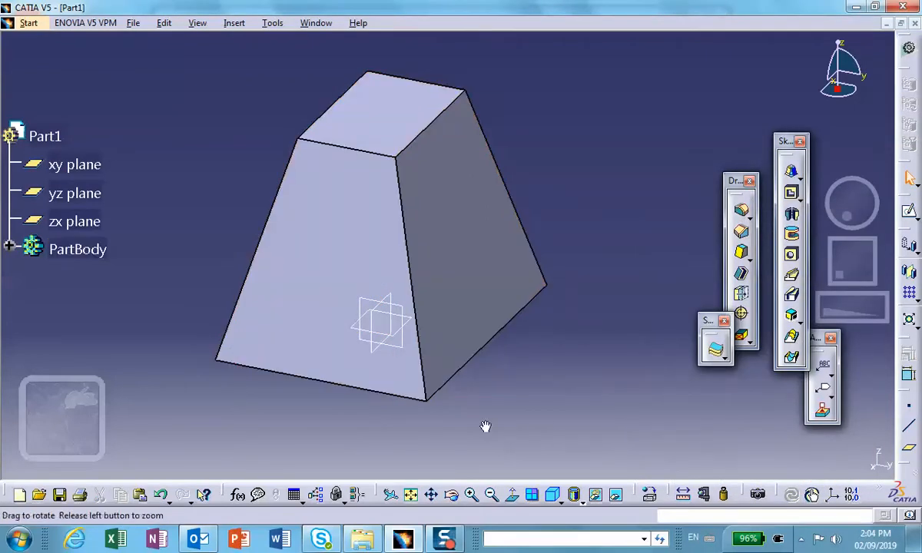
pyautogui.moveTo(484, 426); pyautogui.dragTo(400, 280)
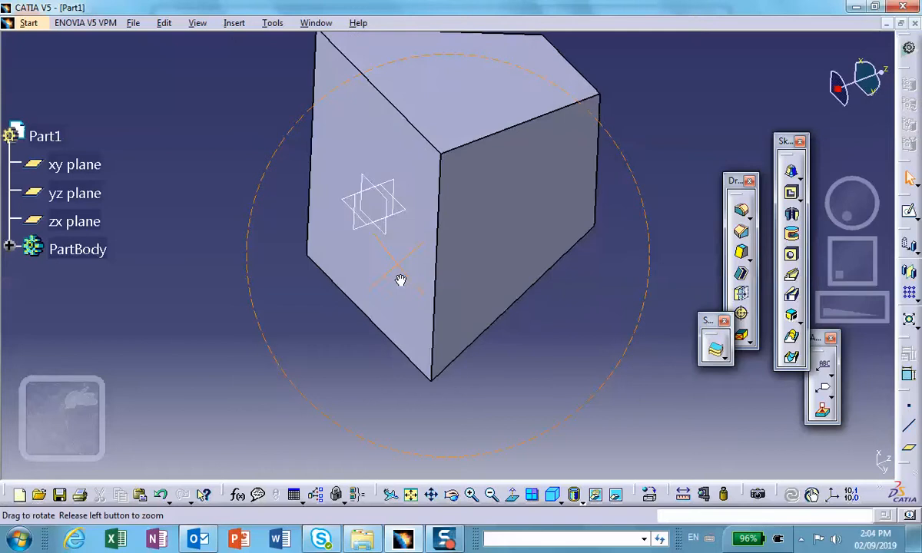
pyautogui.moveTo(400, 281); pyautogui.dragTo(310, 169)
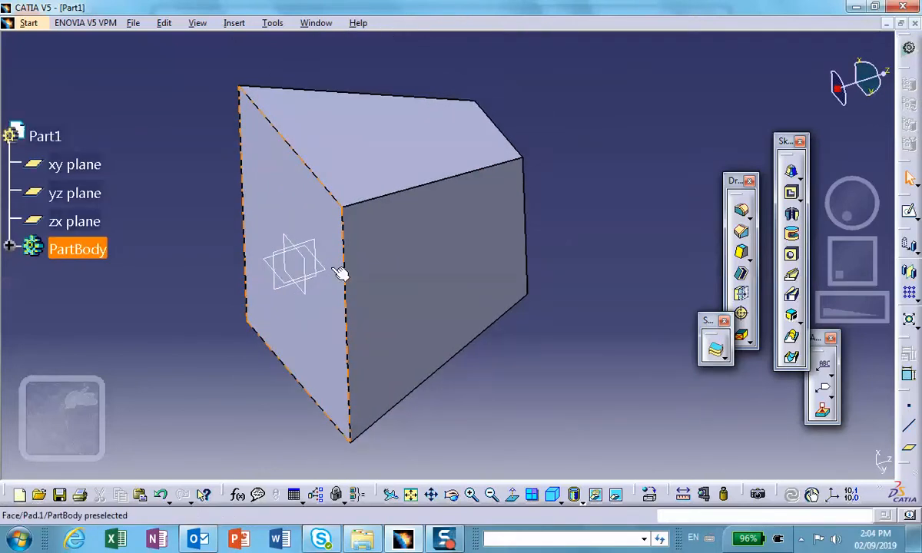
pyautogui.moveTo(418, 278)
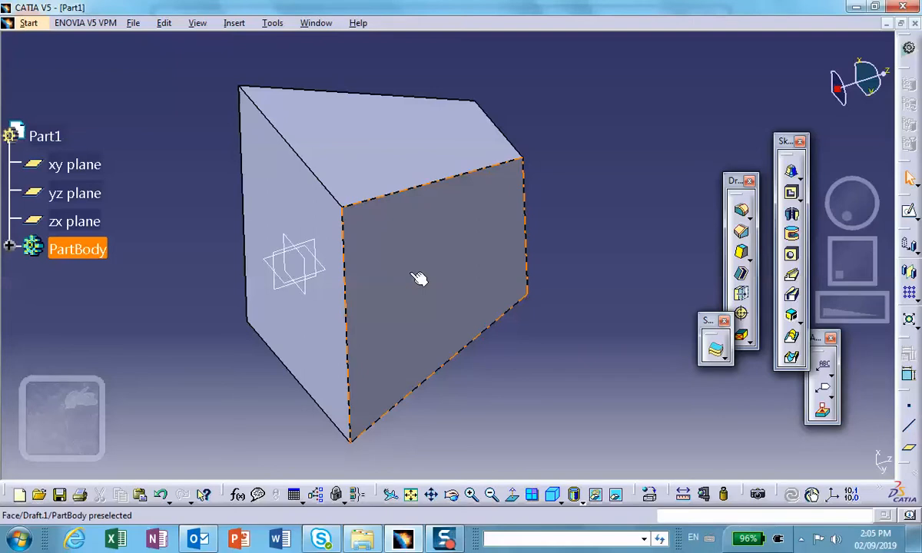
pyautogui.moveTo(277, 195)
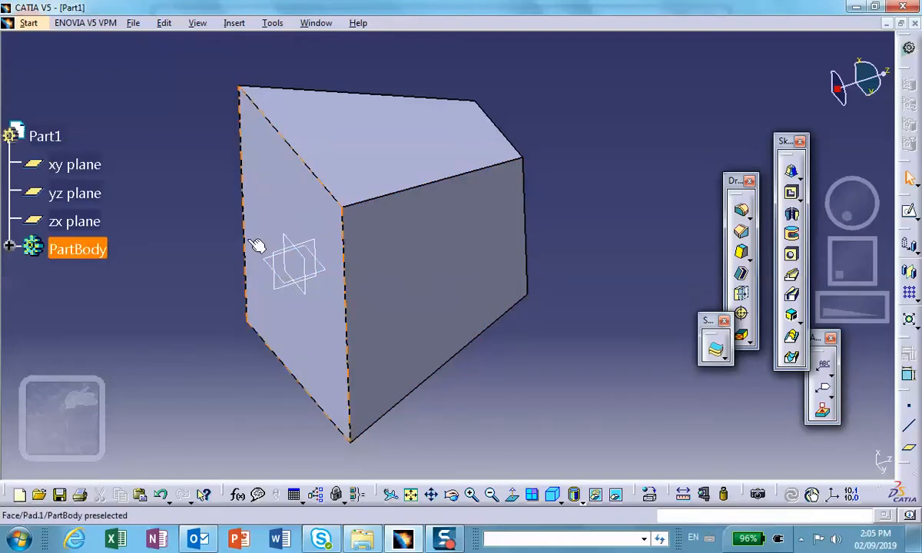
pyautogui.click(235, 228)
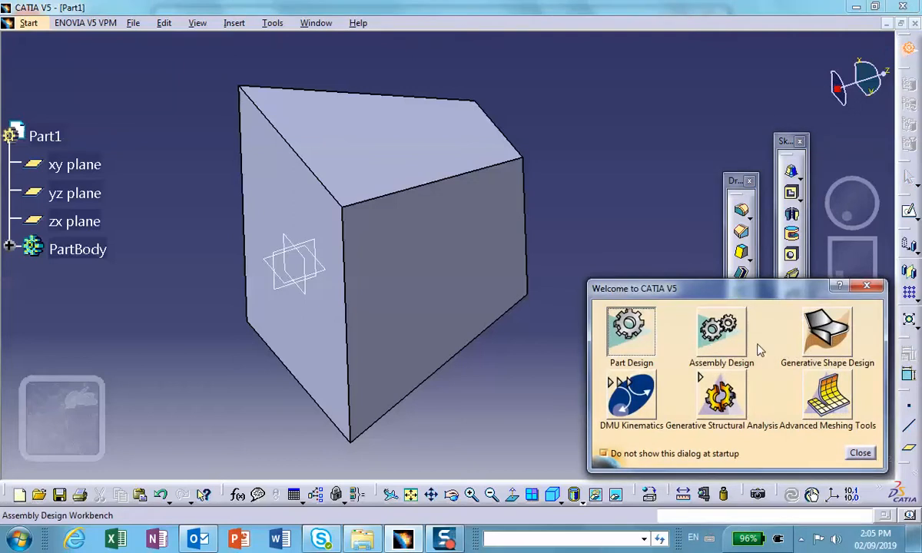
# Step: Extract the left slanted face as a surface in Generative Shape Design
pyautogui.click(859, 453)
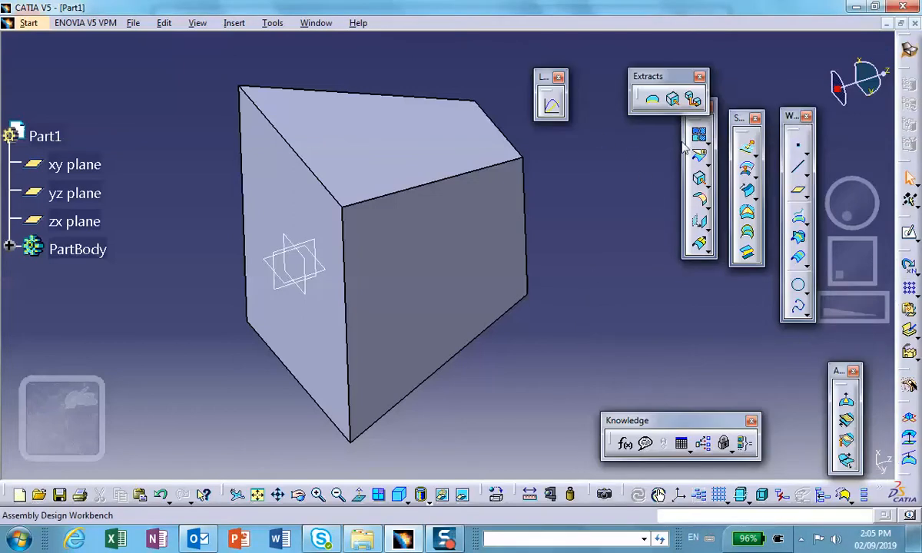
pyautogui.moveTo(672, 99)
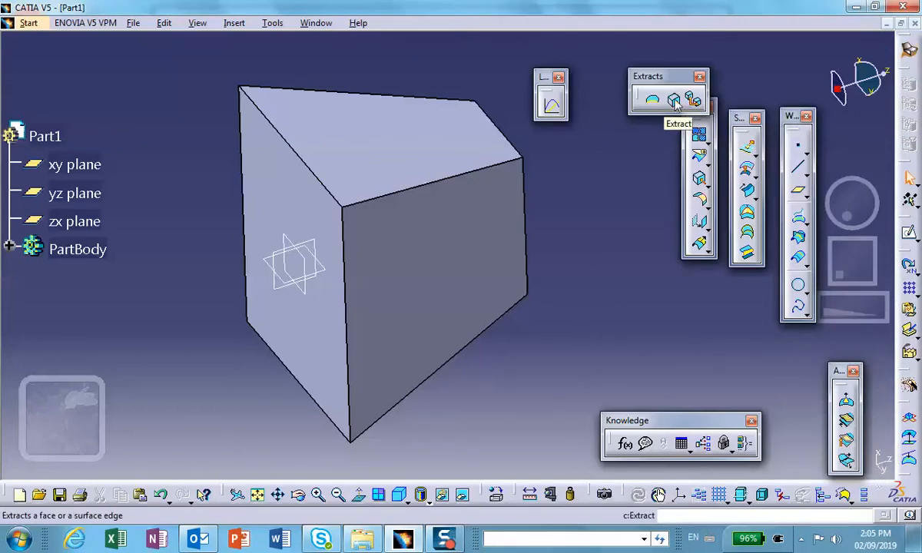
pyautogui.click(674, 99)
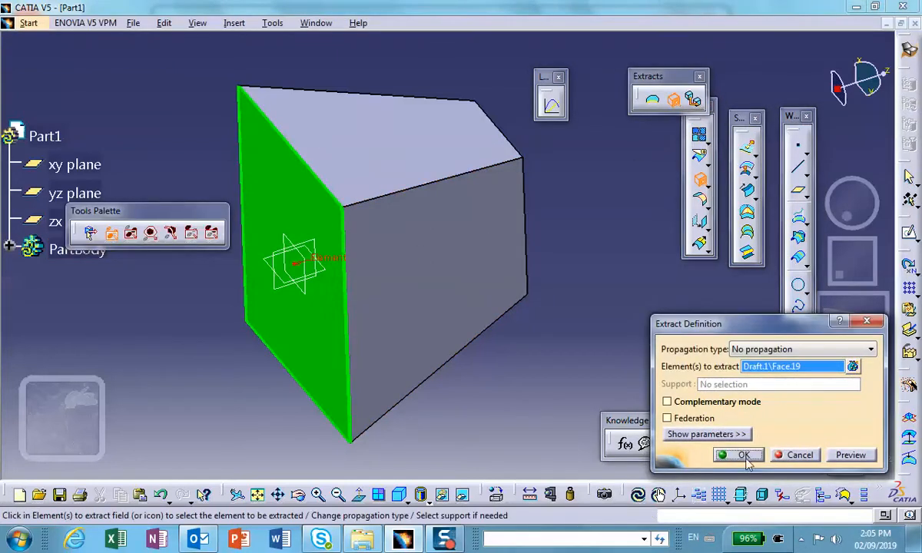
pyautogui.click(744, 455)
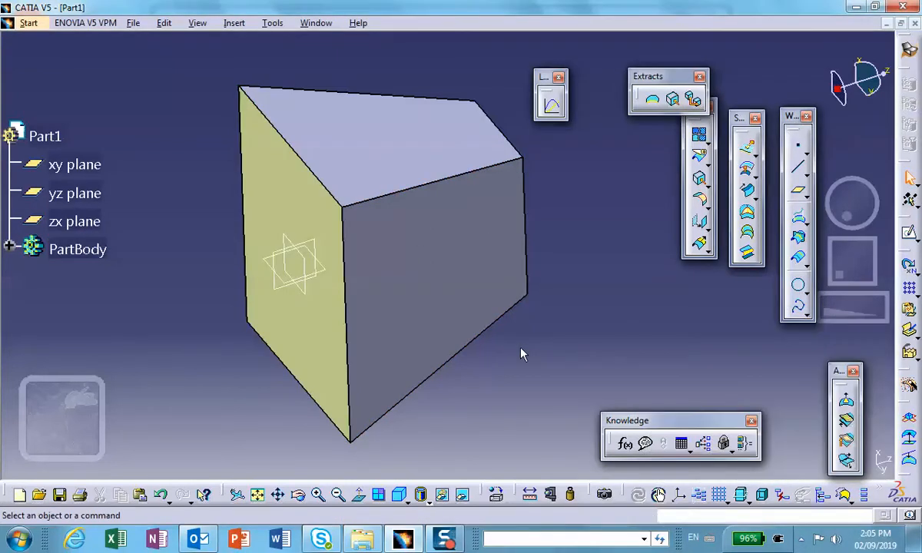
pyautogui.moveTo(895, 39)
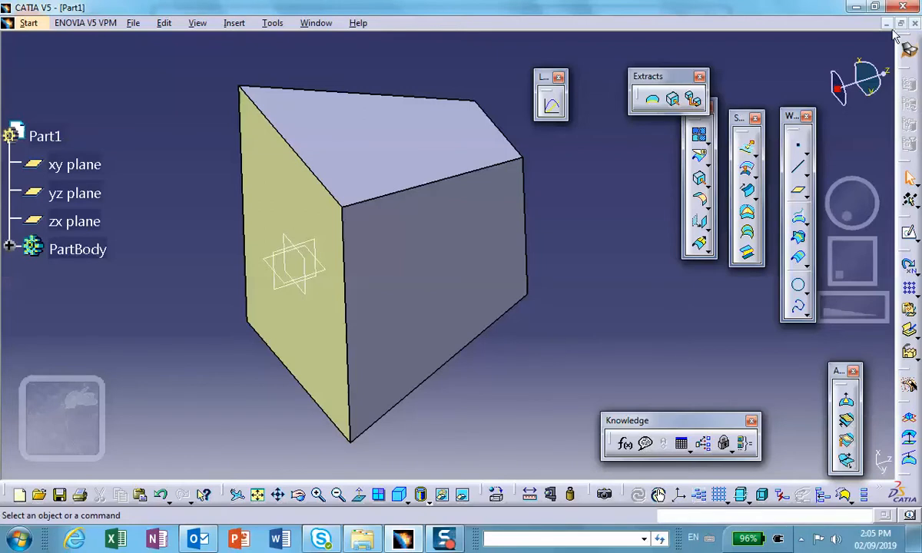
pyautogui.moveTo(907, 50)
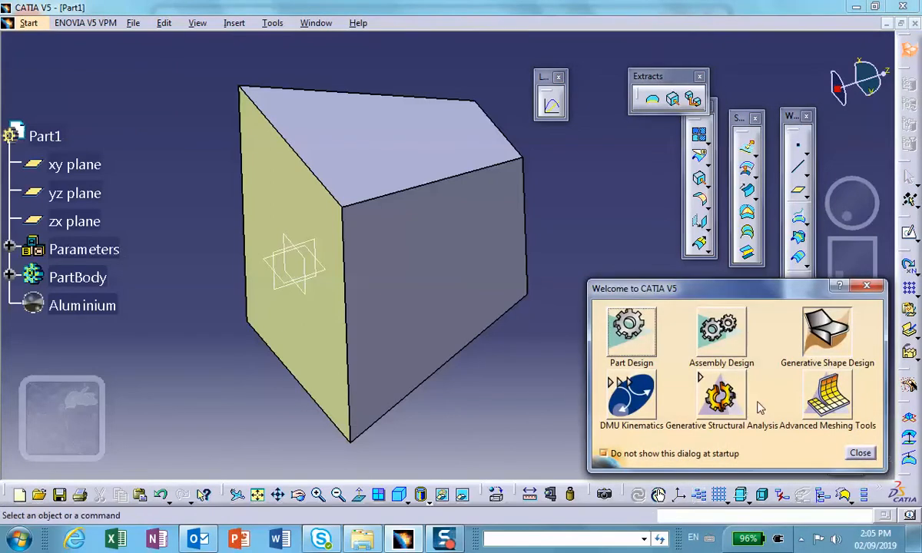
pyautogui.moveTo(256, 171)
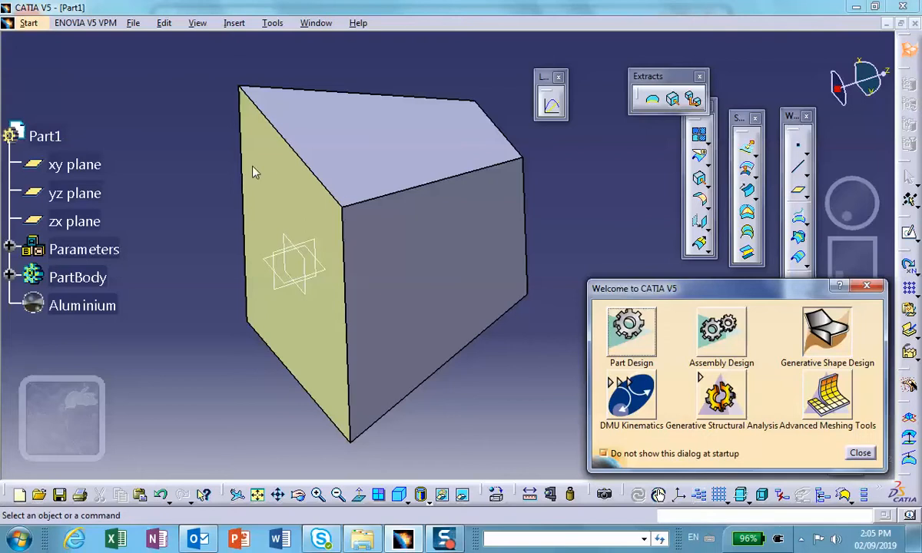
pyautogui.moveTo(276, 190)
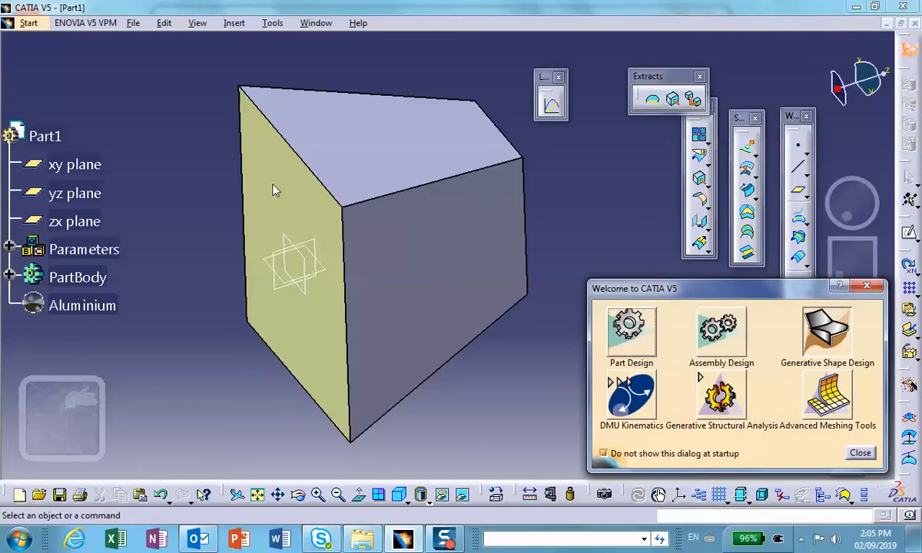
pyautogui.moveTo(912, 246)
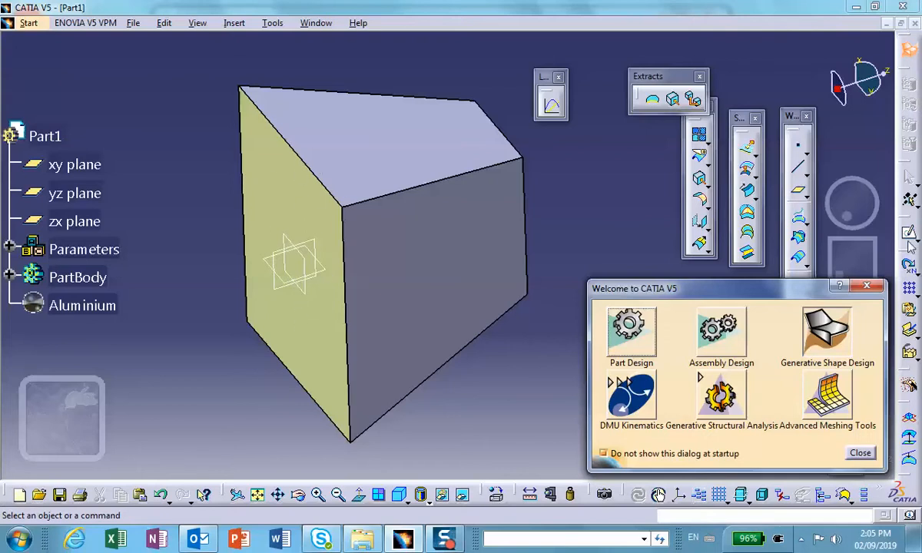
pyautogui.moveTo(613, 234)
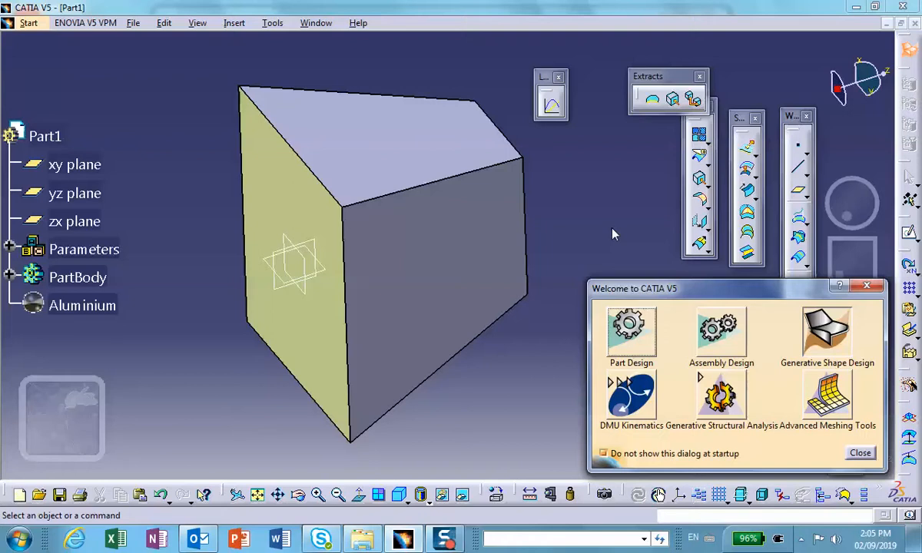
pyautogui.moveTo(607, 225)
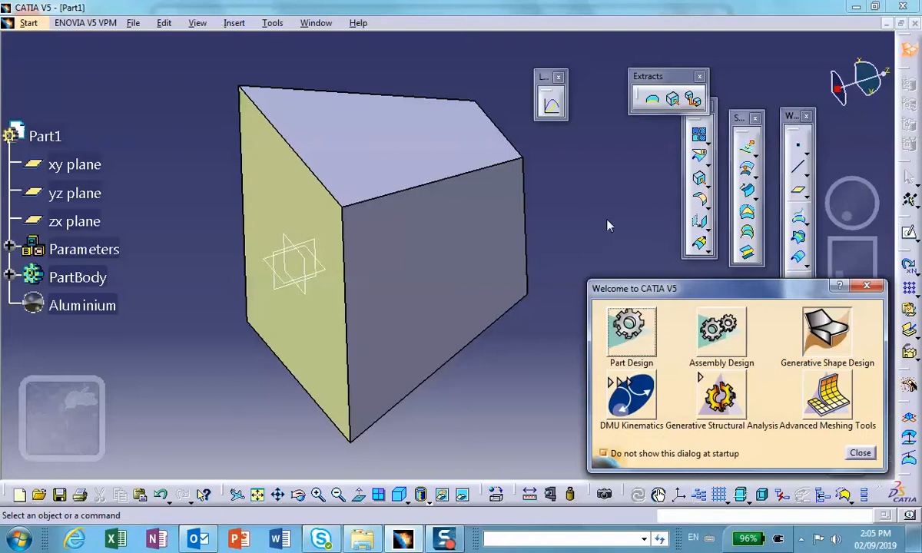
pyautogui.moveTo(807, 236)
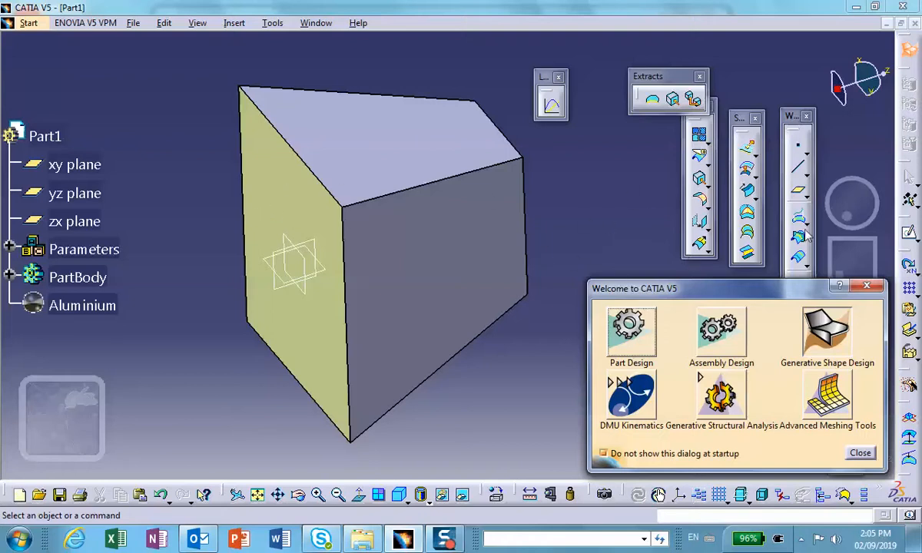
pyautogui.moveTo(373, 193)
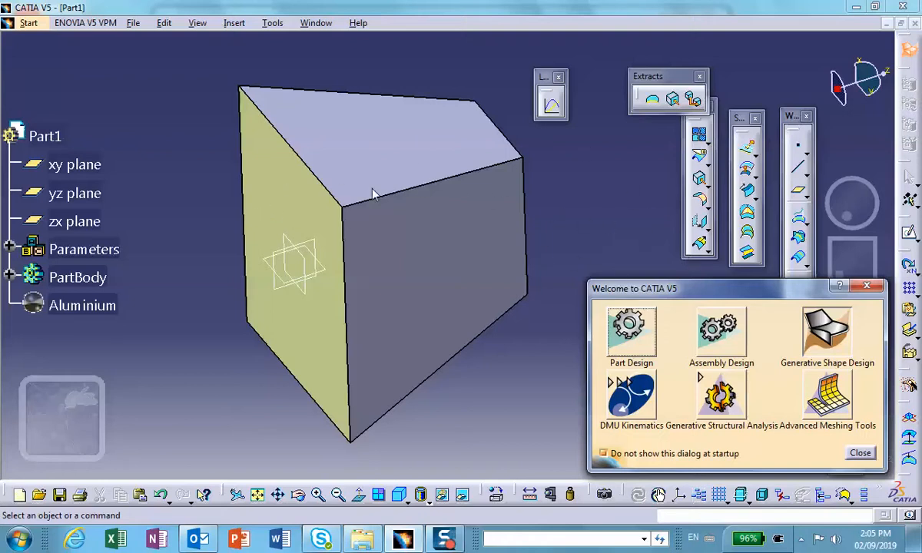
pyautogui.moveTo(530, 235)
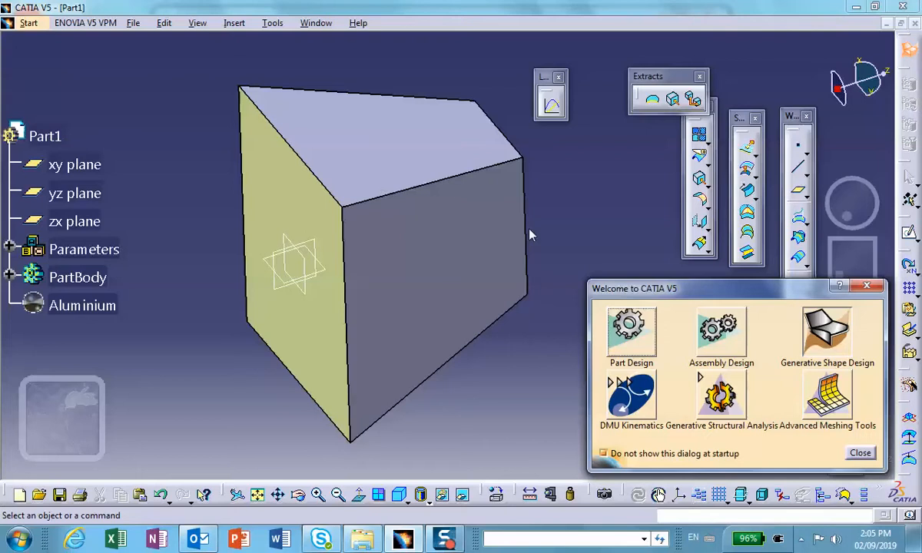
pyautogui.moveTo(630, 330)
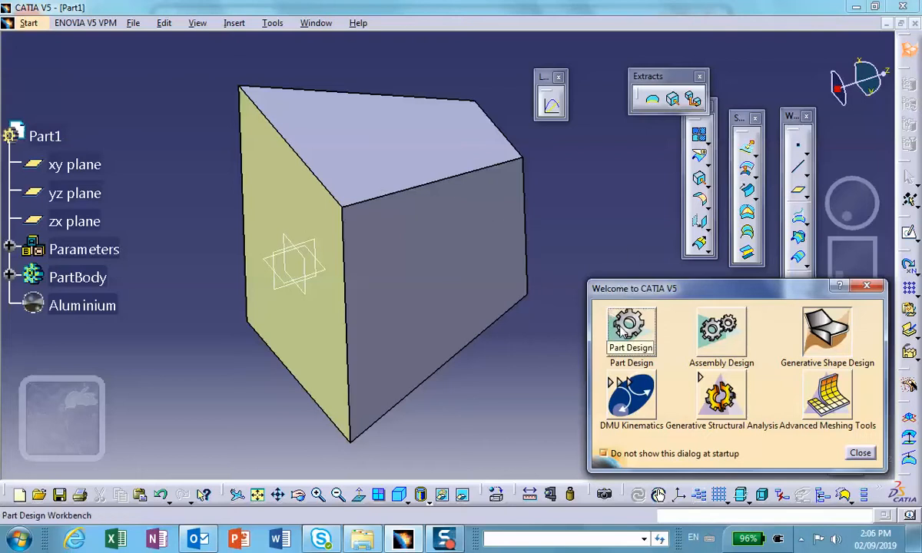
# Step: Switch to Part Design and start a new structural analysis document
pyautogui.click(860, 453)
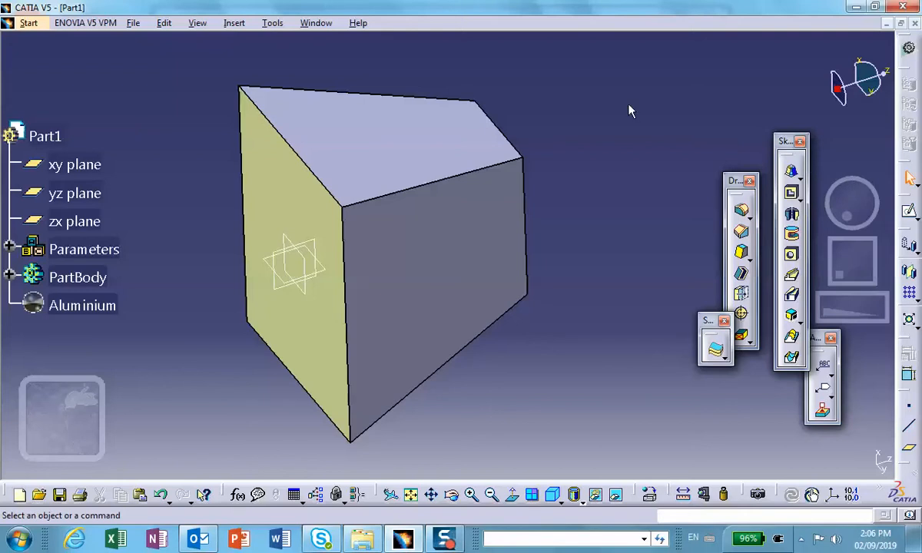
pyautogui.moveTo(694, 200)
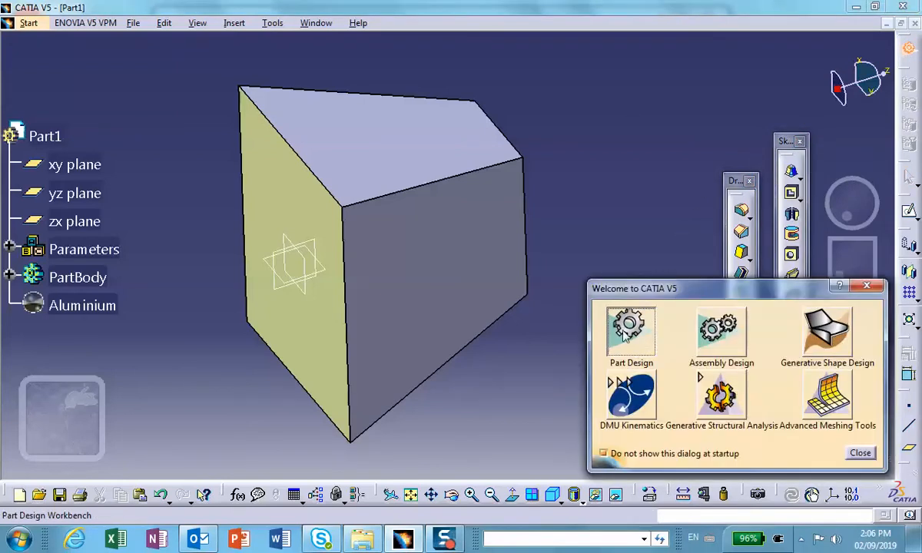
pyautogui.click(720, 396)
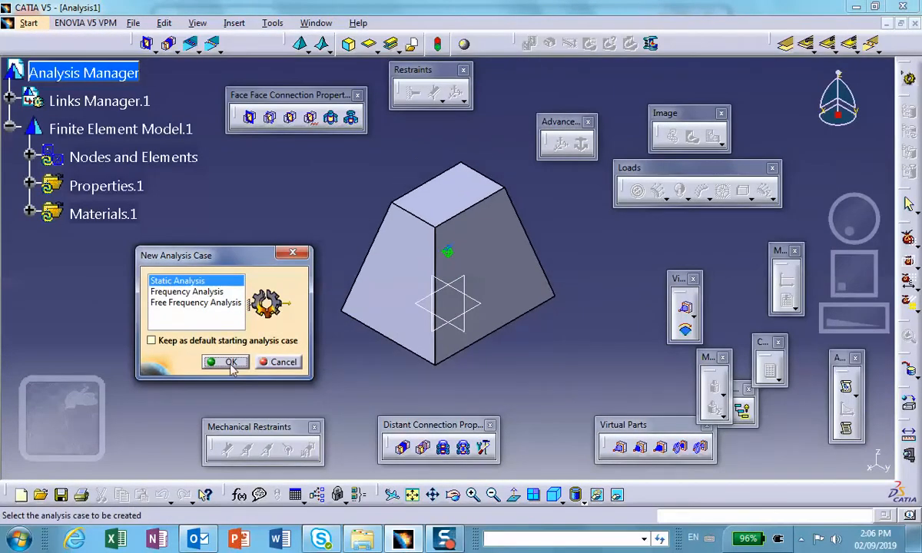
pyautogui.moveTo(150, 238)
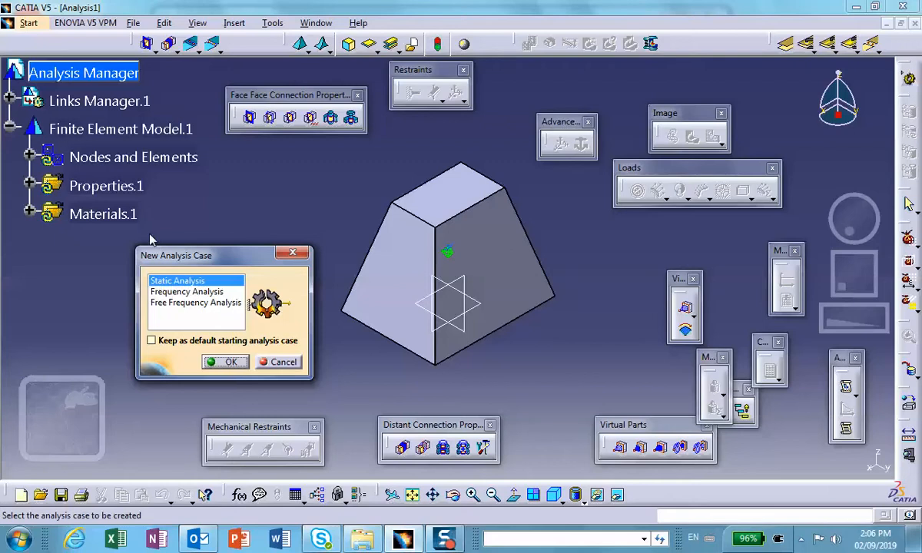
pyautogui.moveTo(129, 138)
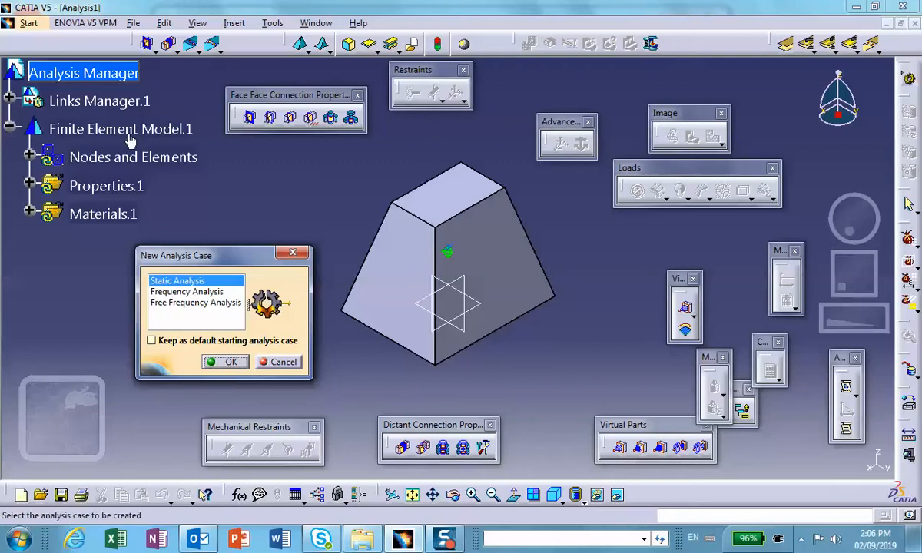
pyautogui.moveTo(445, 258)
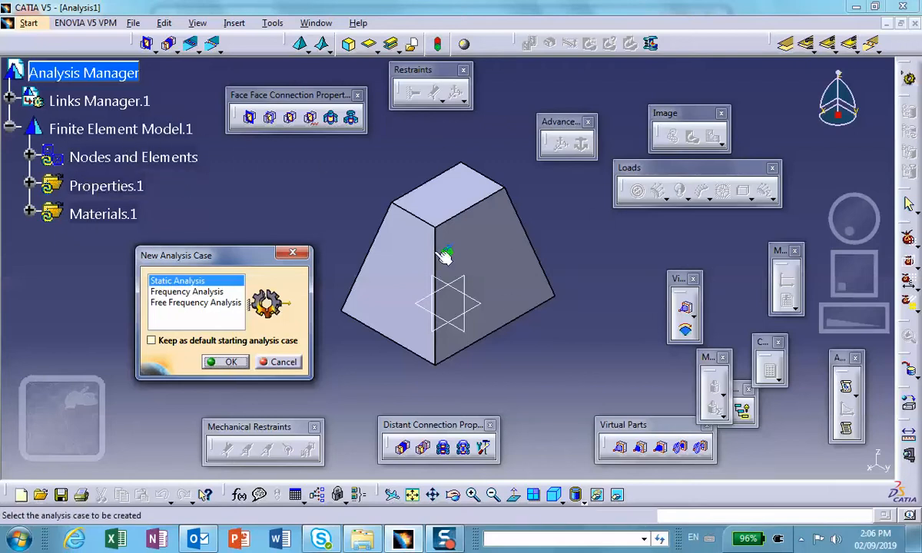
pyautogui.moveTo(434, 258)
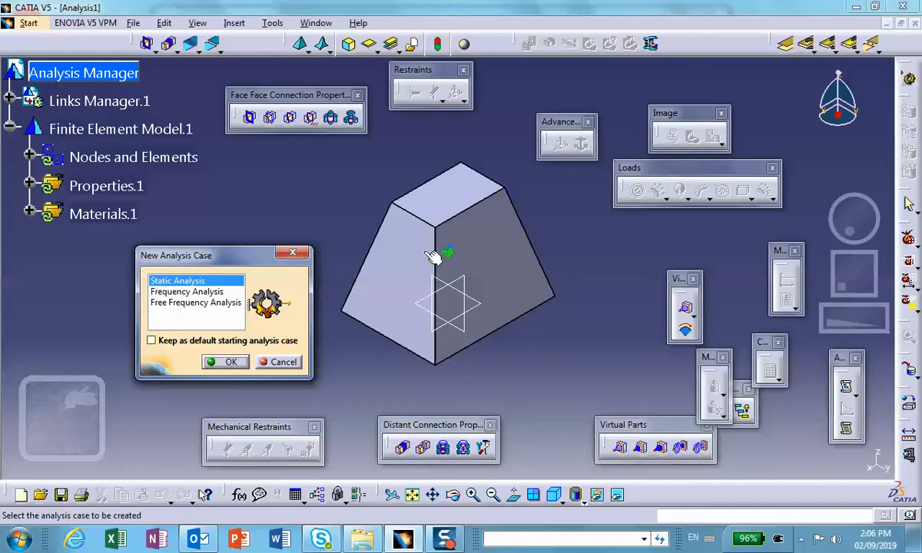
pyautogui.moveTo(455, 253)
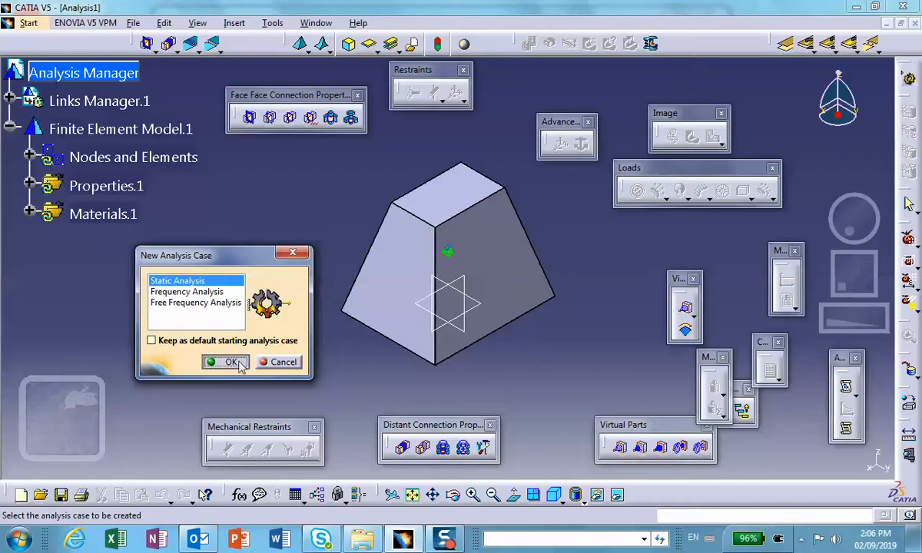
# Step: Confirm Static Analysis, then delete OCTREE Tetrahedron Mesh.1 and 3D Property.1
pyautogui.click(226, 362)
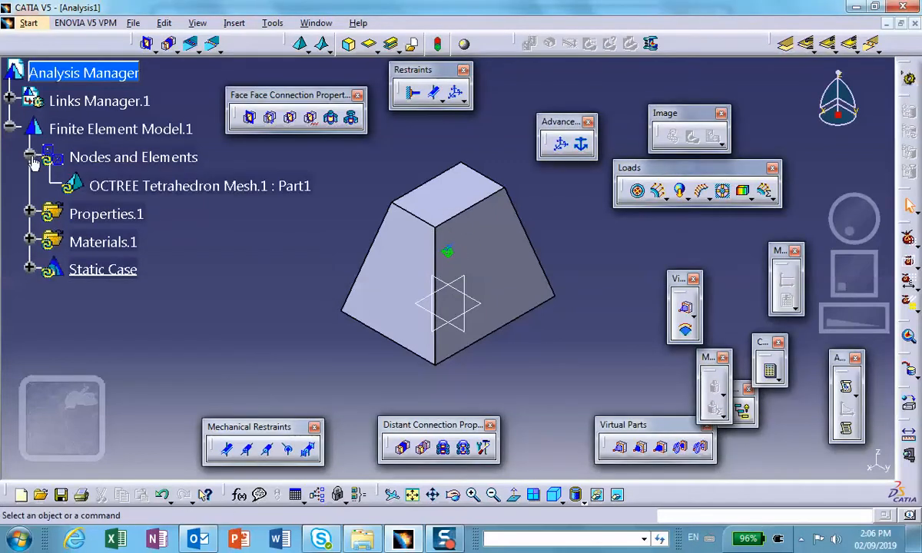
pyautogui.rightClick(200, 185)
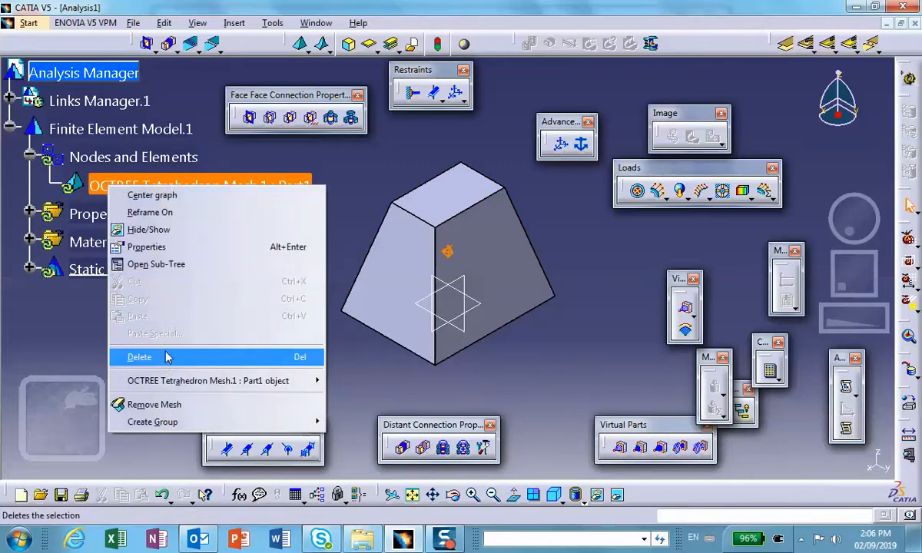
pyautogui.click(139, 356)
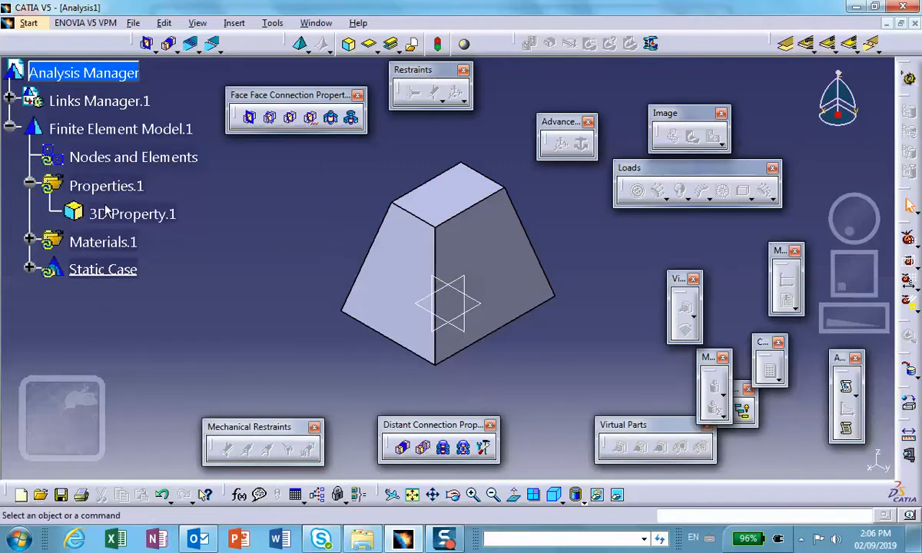
pyautogui.rightClick(132, 213)
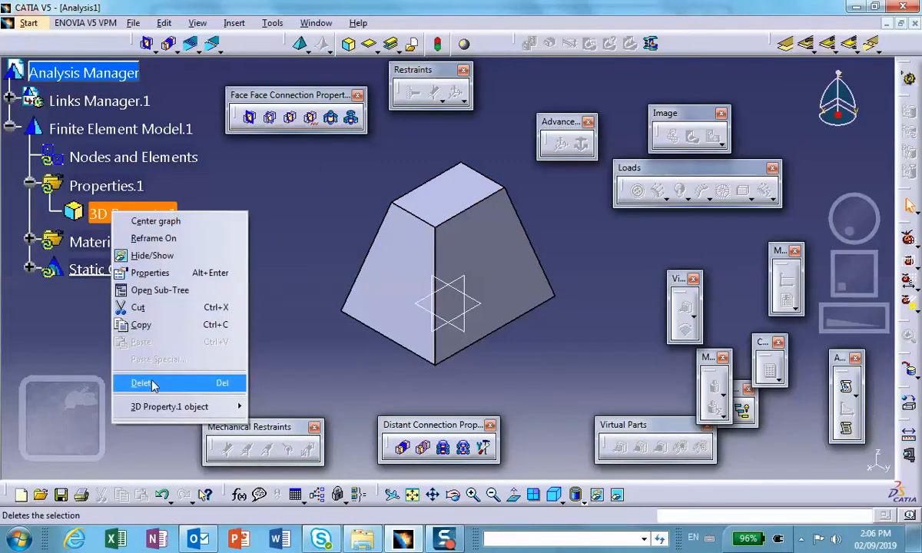
pyautogui.click(141, 382)
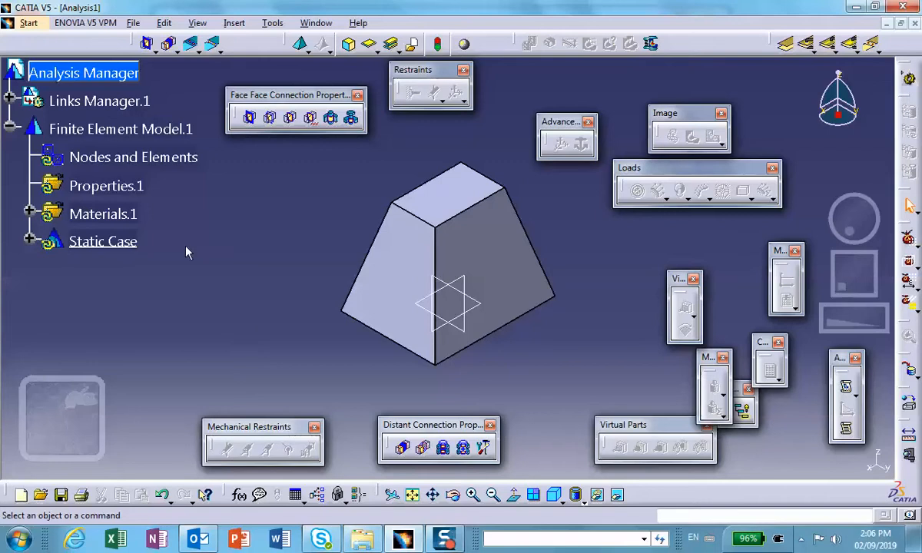
pyautogui.moveTo(803, 139)
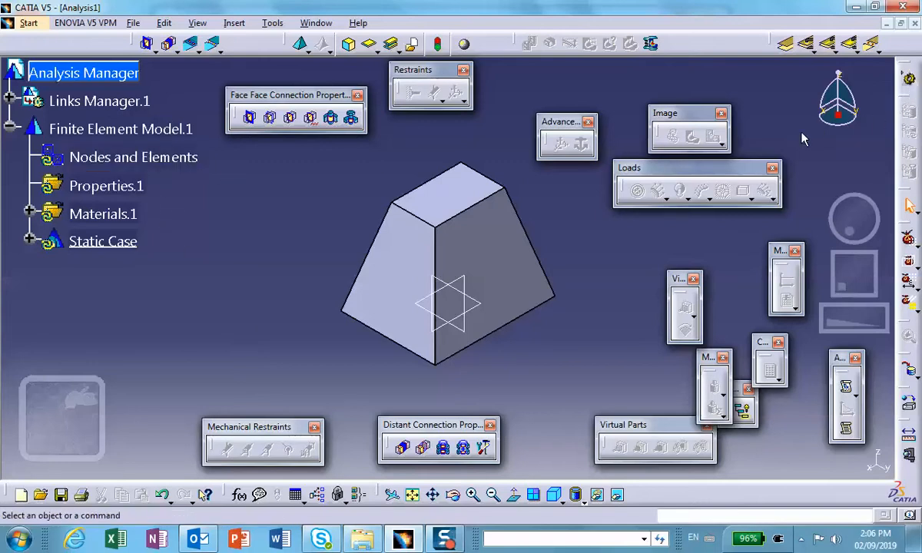
pyautogui.moveTo(814, 164)
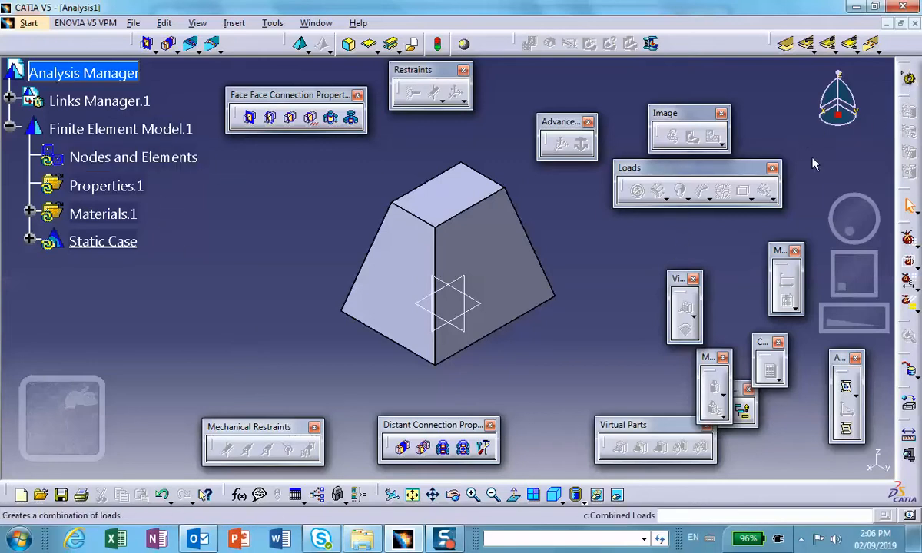
pyautogui.moveTo(613, 281)
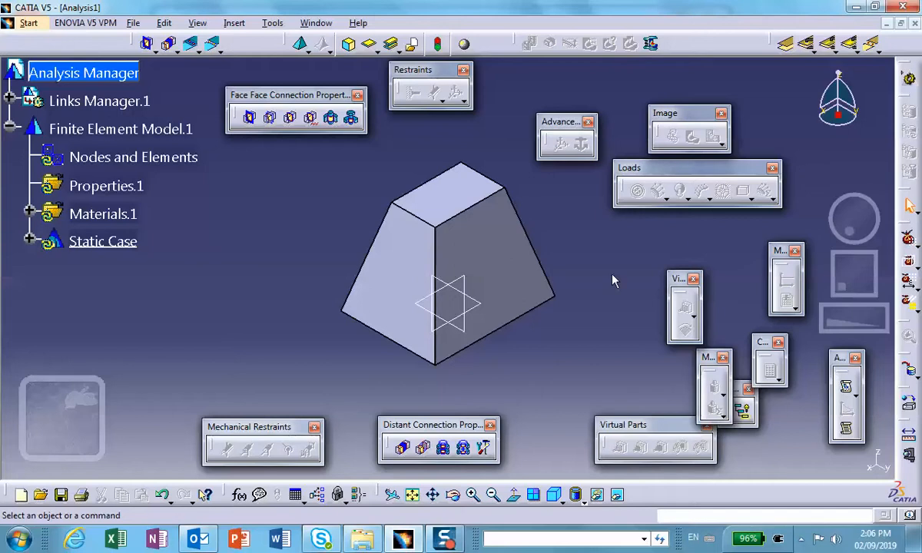
pyautogui.moveTo(480, 345)
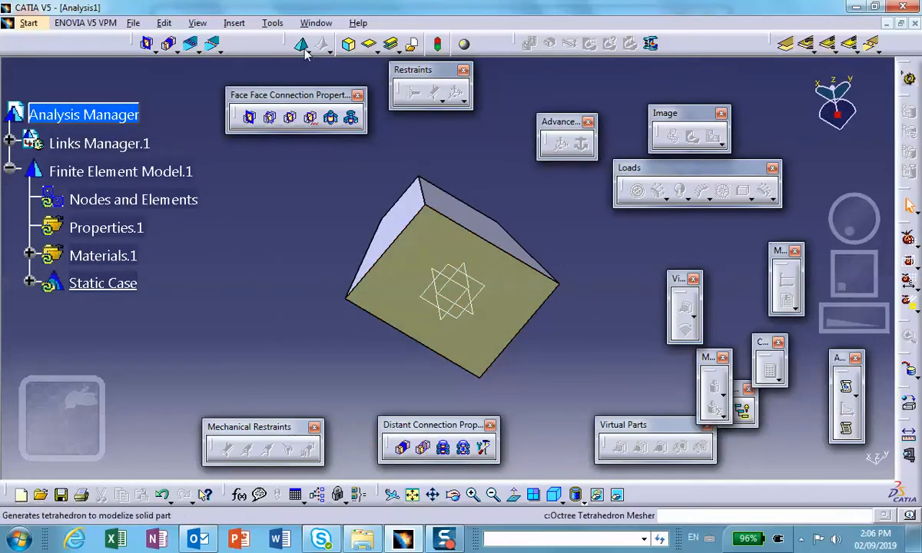
pyautogui.moveTo(321, 69)
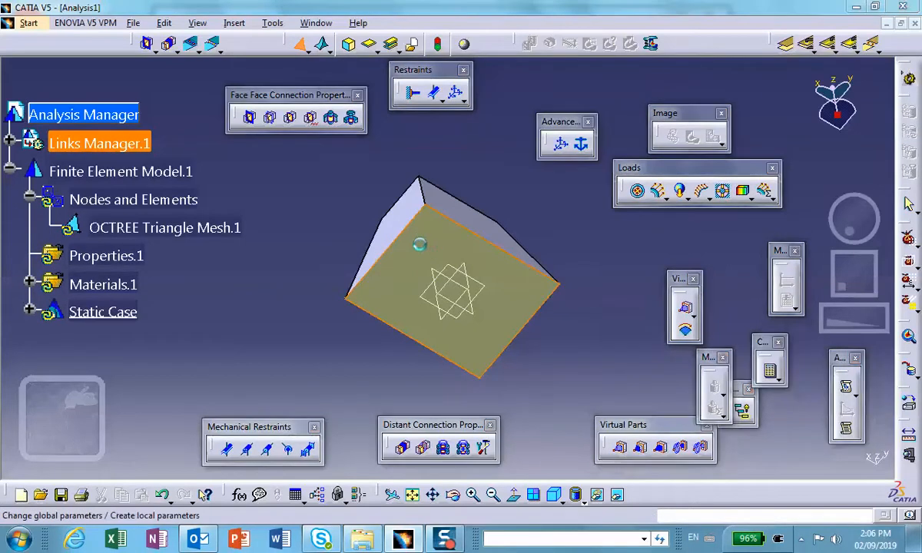
# Step: Accept OCTREE Triangle Mesh.1 settings and update all meshes to generate the surface mesh
pyautogui.doubleClick(165, 227)
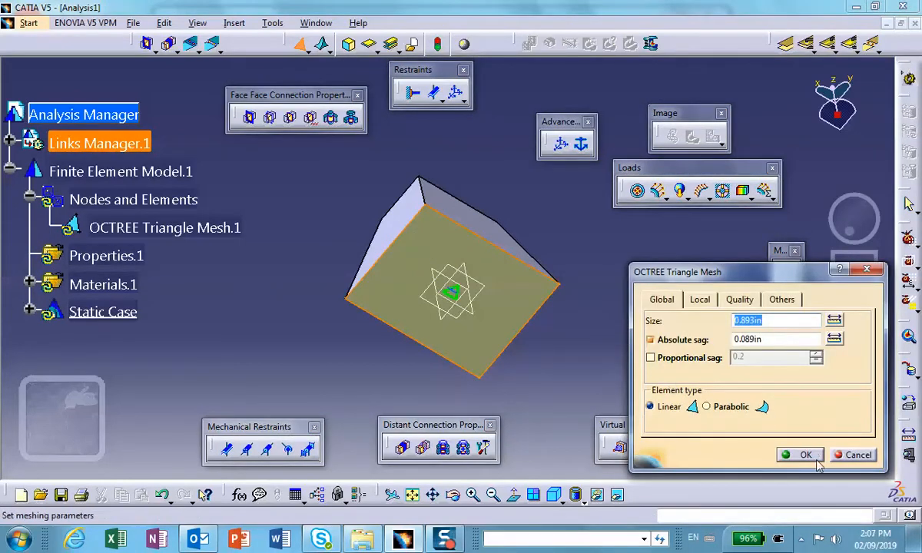
pyautogui.click(805, 455)
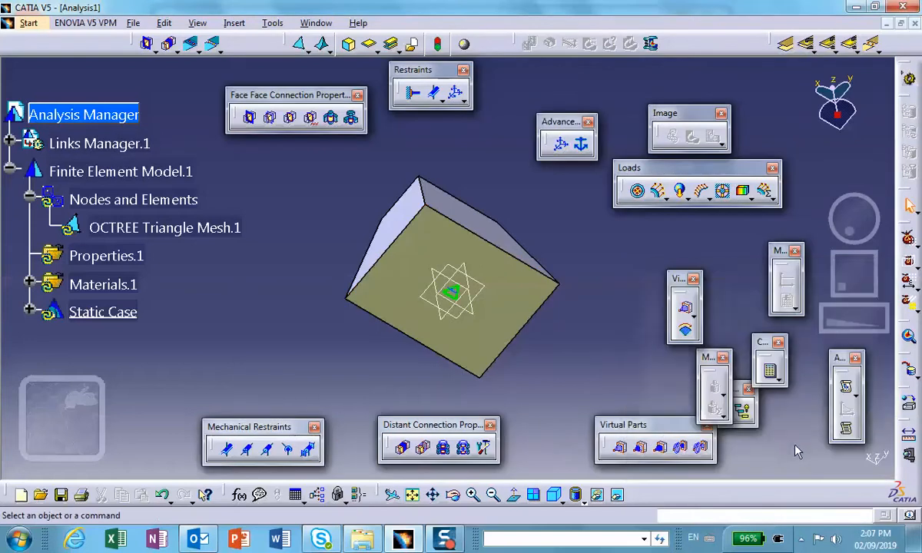
pyautogui.rightClick(133, 199)
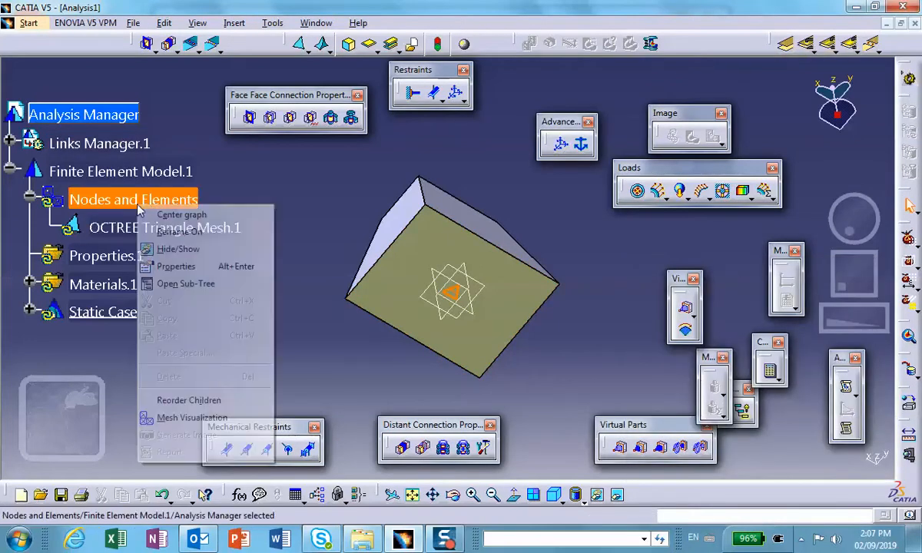
pyautogui.click(182, 417)
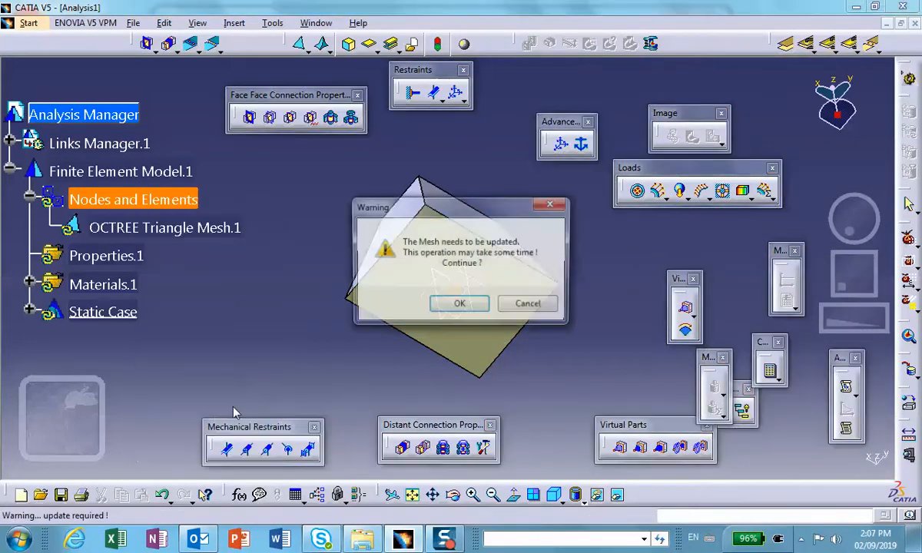
pyautogui.click(459, 303)
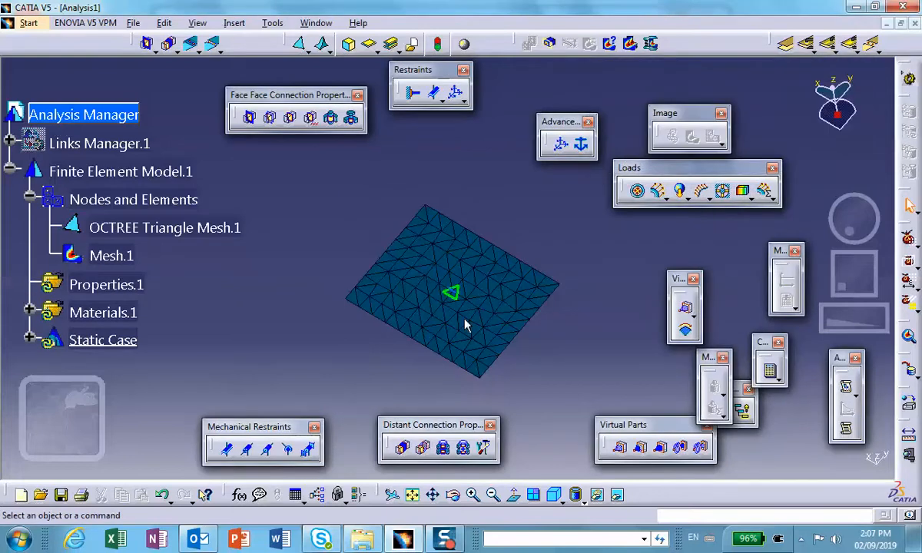
pyautogui.rightClick(112, 255)
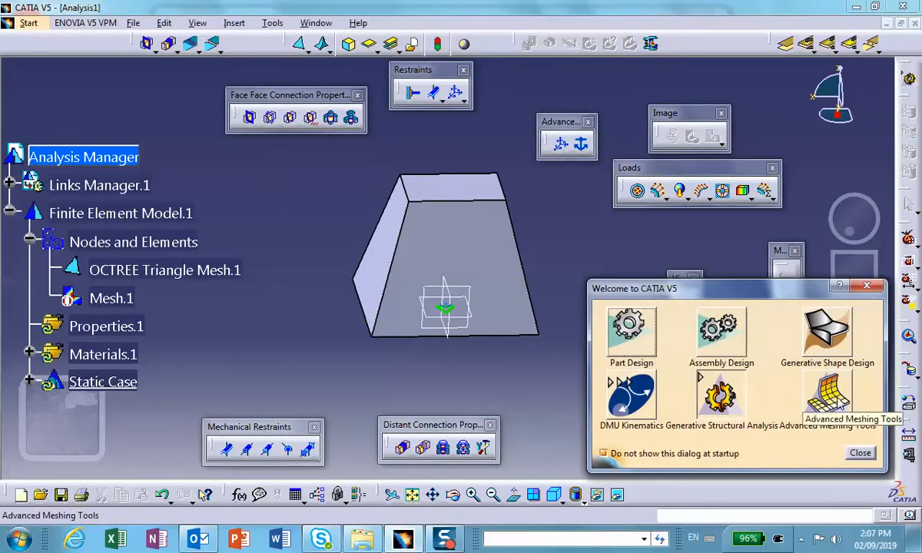
# Step: Switch to Advanced Meshing Tools and show the solid meshing methods
pyautogui.click(859, 452)
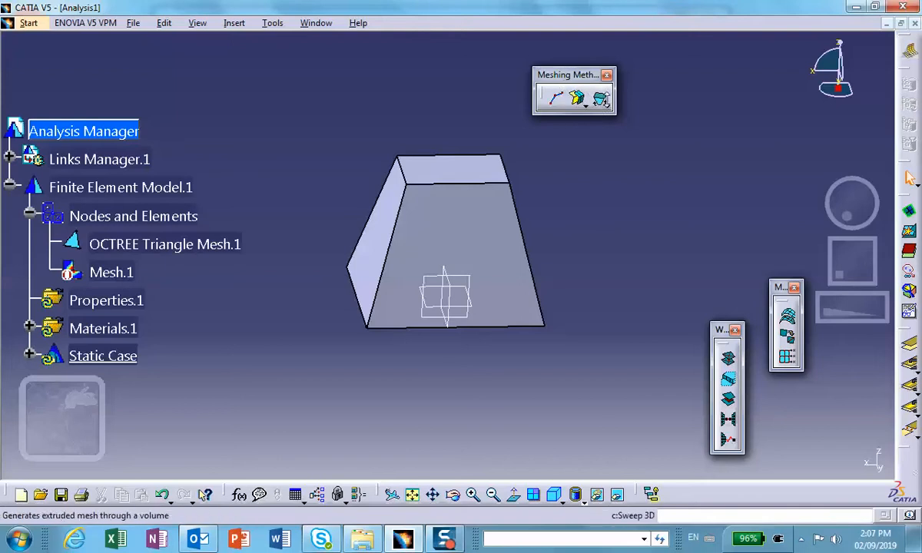
pyautogui.moveTo(604, 107)
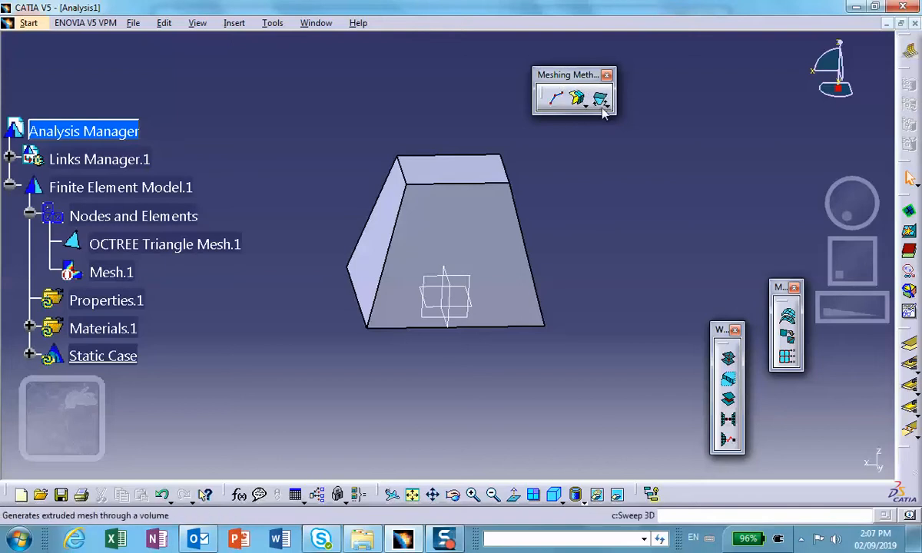
pyautogui.click(602, 100)
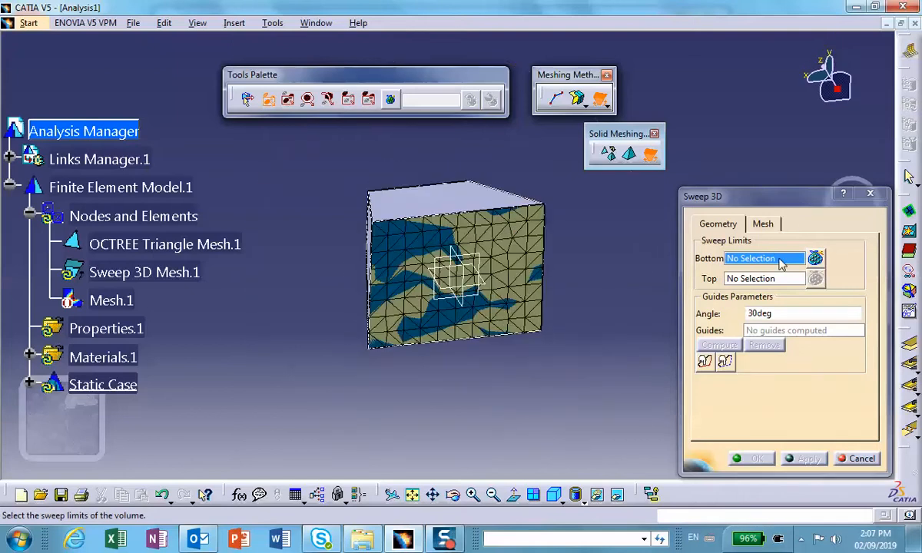
pyautogui.moveTo(505, 234)
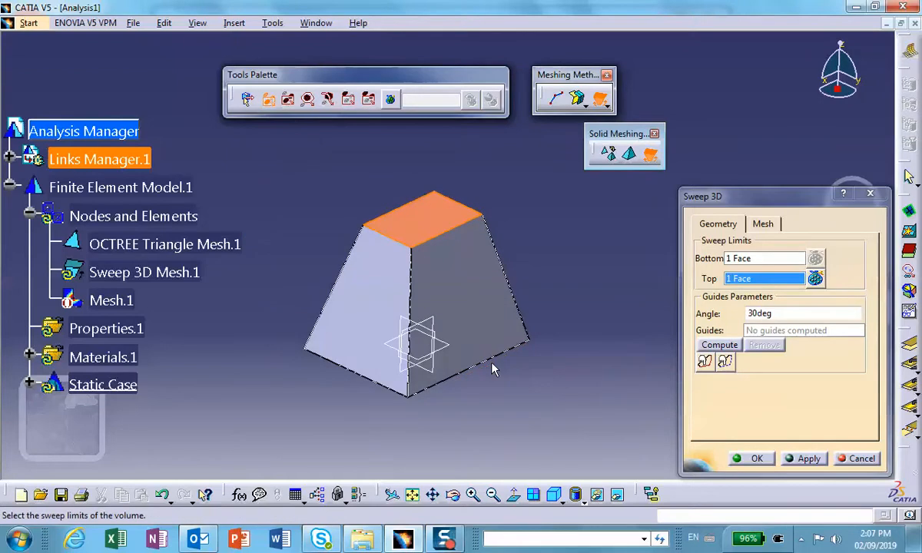
pyautogui.moveTo(699, 394)
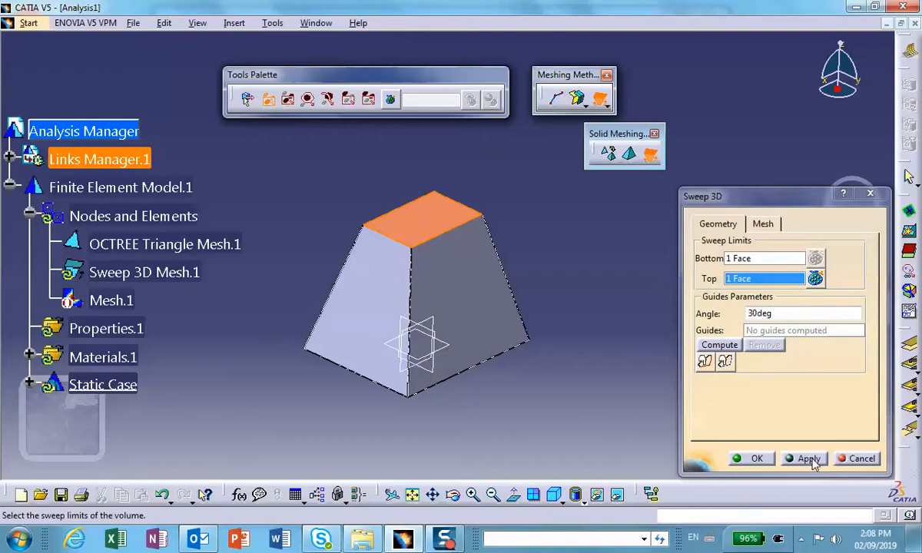
pyautogui.click(718, 344)
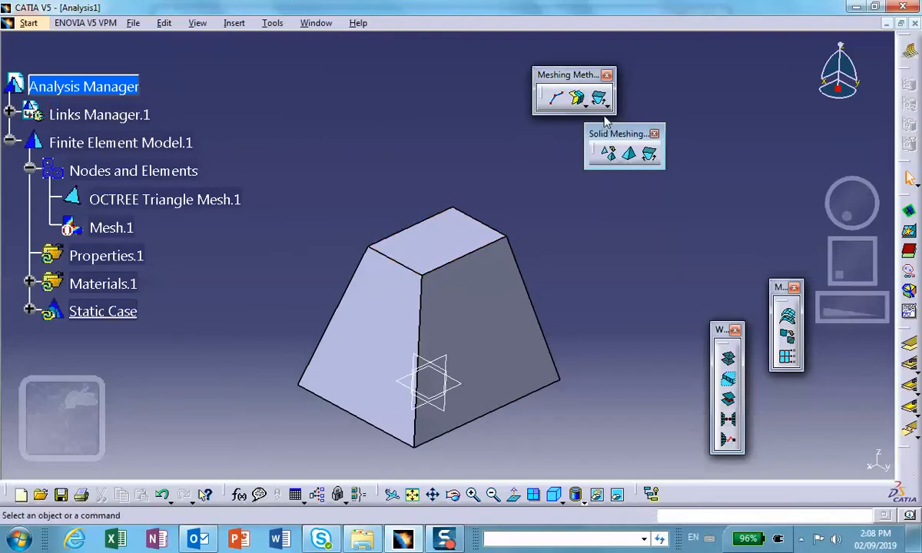
# Step: Define a Sweep 3D mesh from the meshed base to the top face and compute guides
pyautogui.click(648, 153)
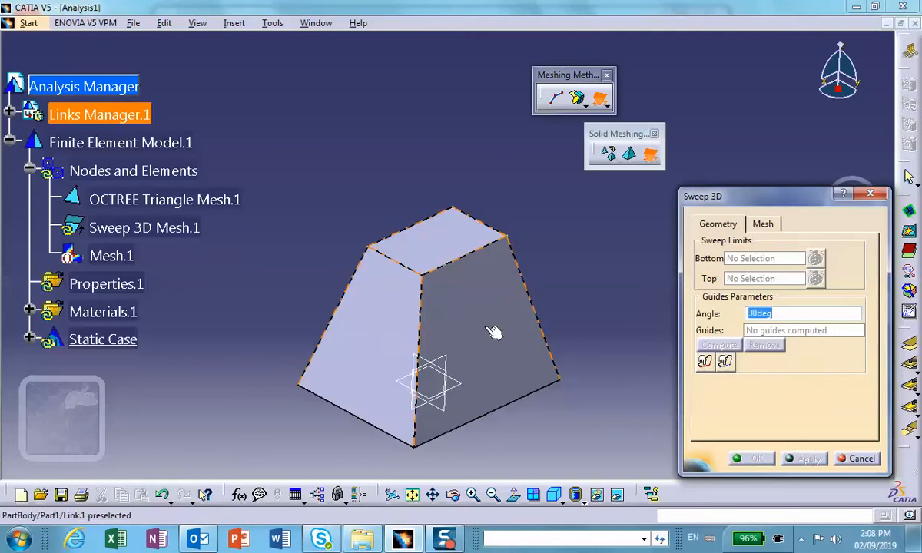
pyautogui.click(764, 258)
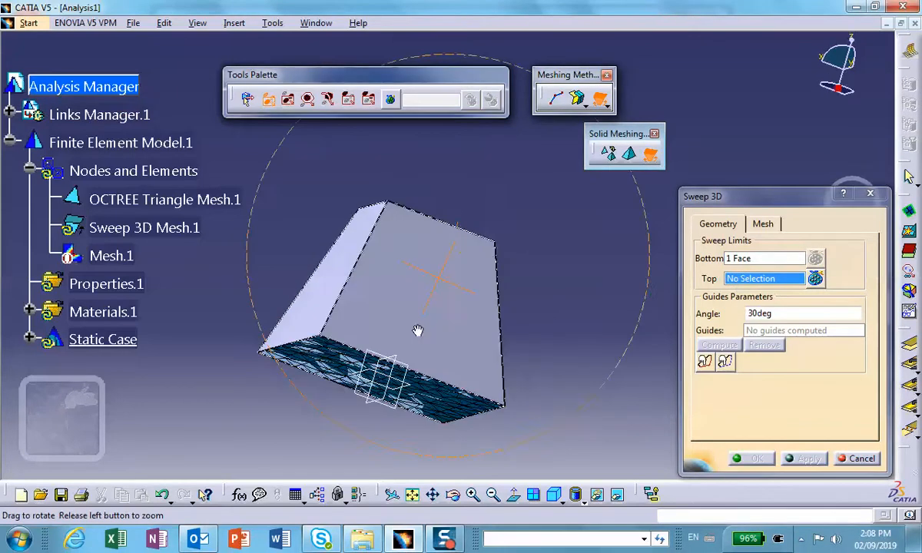
pyautogui.click(421, 230)
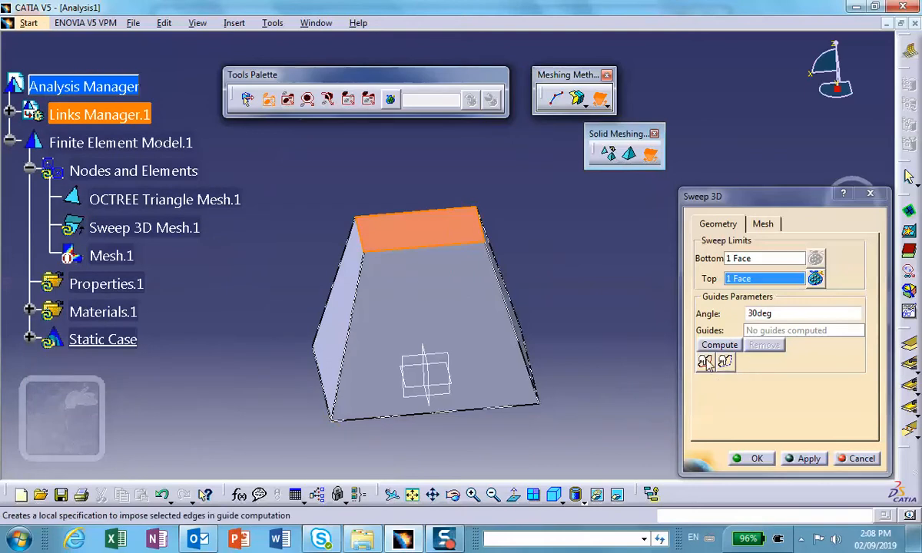
pyautogui.moveTo(725, 361)
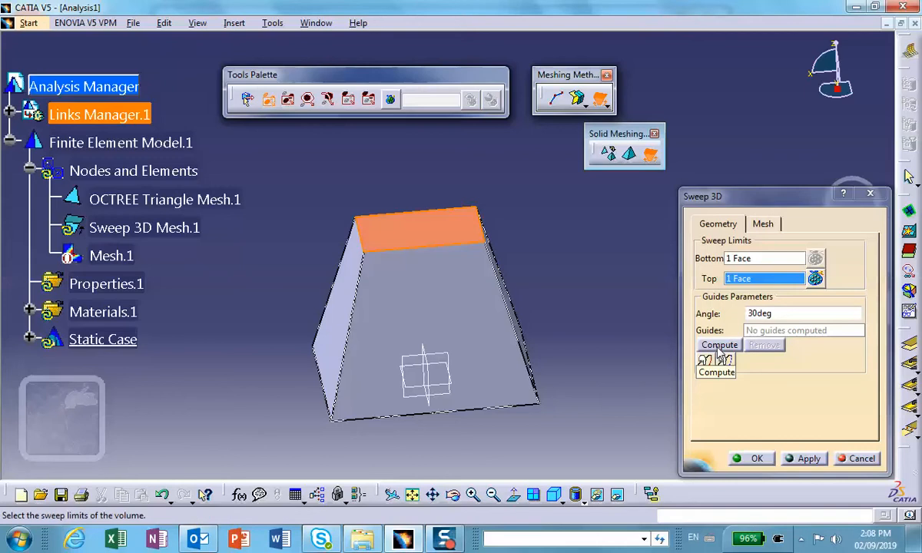
pyautogui.click(719, 344)
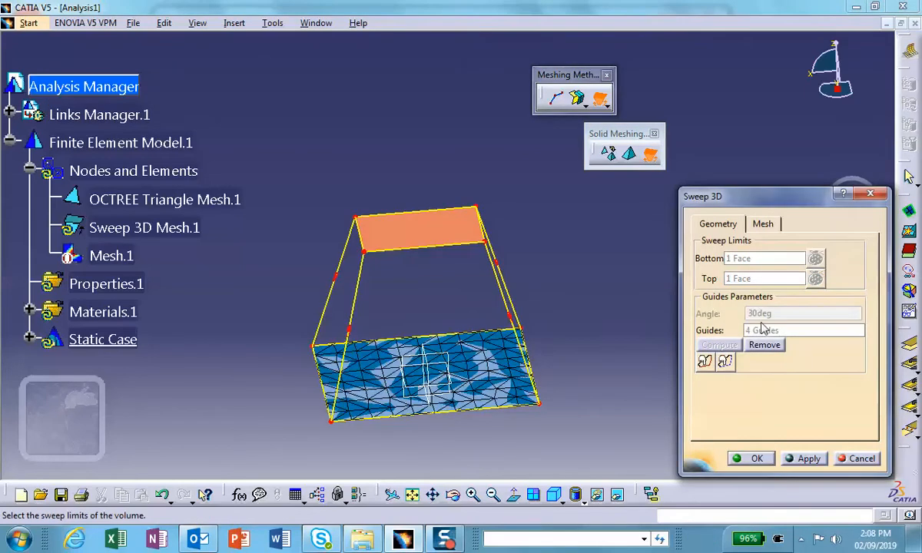
pyautogui.moveTo(577, 300)
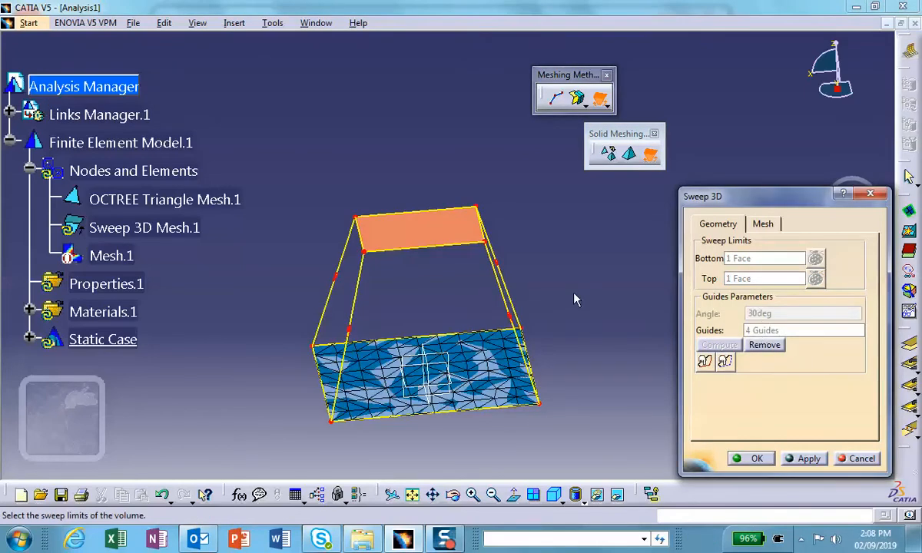
pyautogui.moveTo(789, 398)
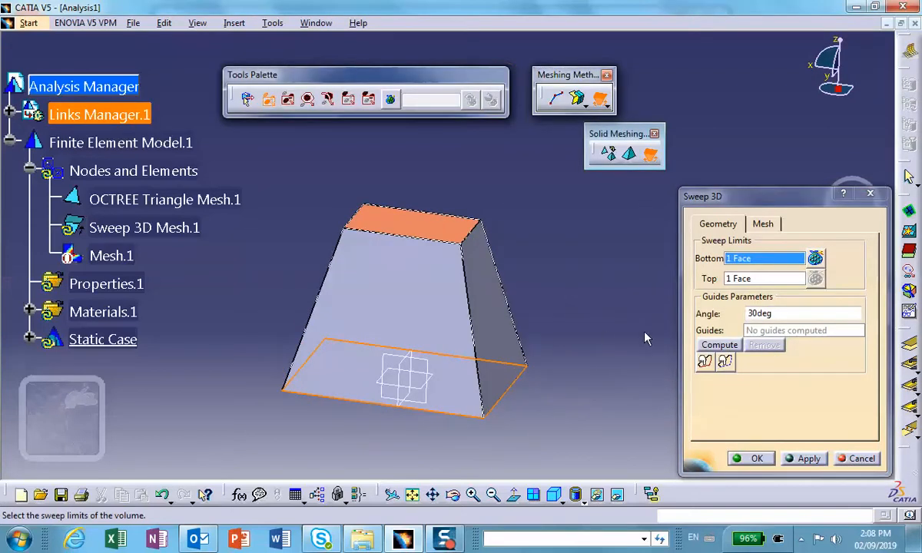
pyautogui.moveTo(703, 361)
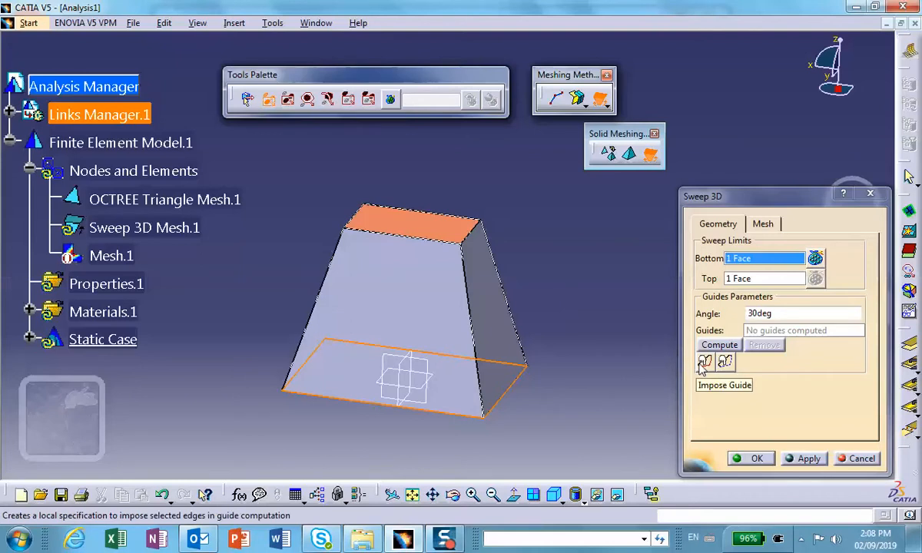
# Step: Impose the right slanted edge as a guide and accept the swept hexahedral mesh
pyautogui.click(723, 384)
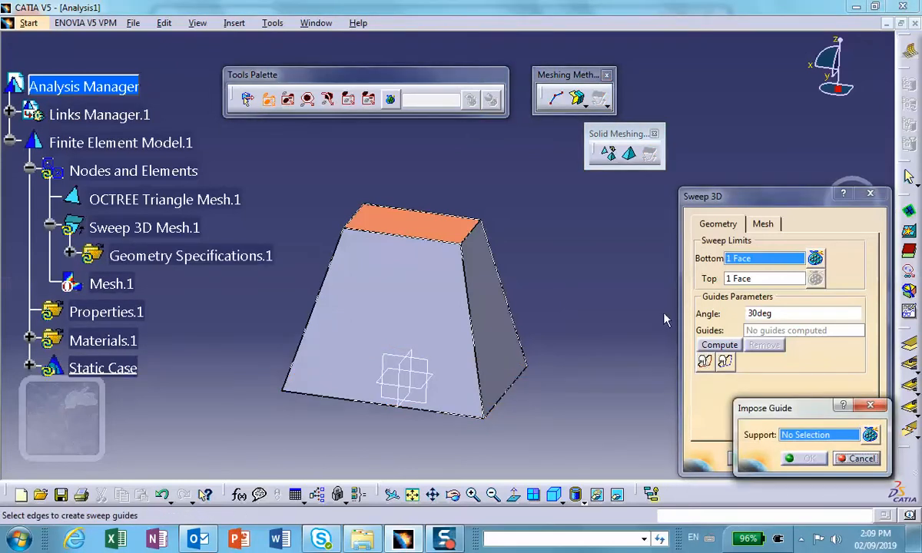
pyautogui.moveTo(499, 285)
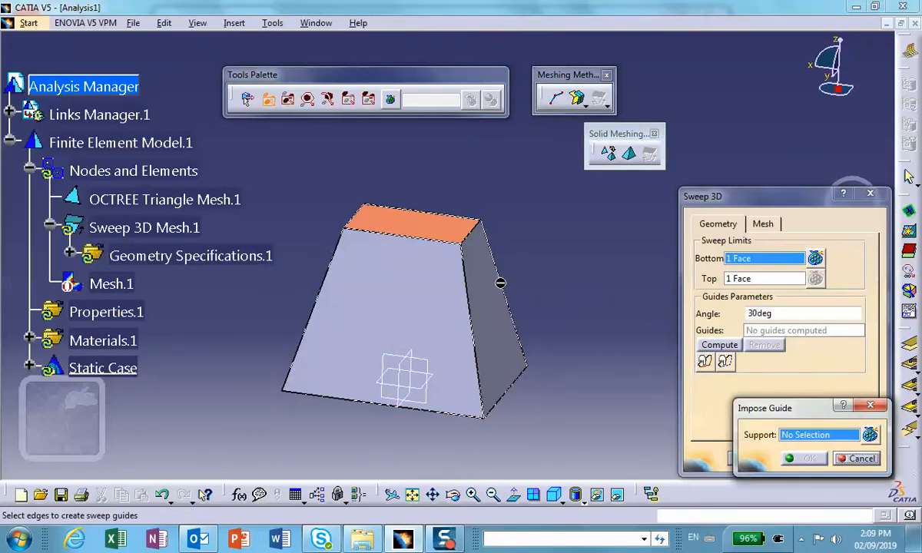
pyautogui.rightClick(500, 283)
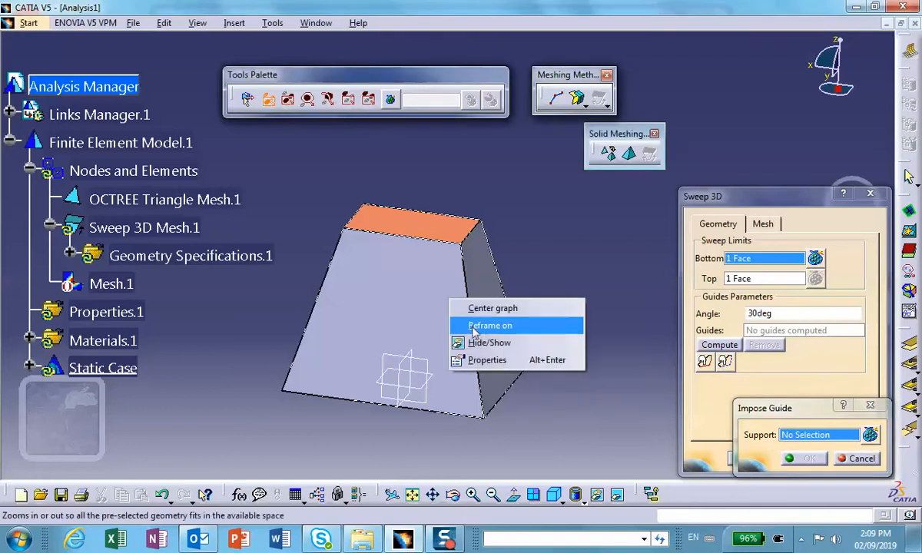
pyautogui.click(489, 325)
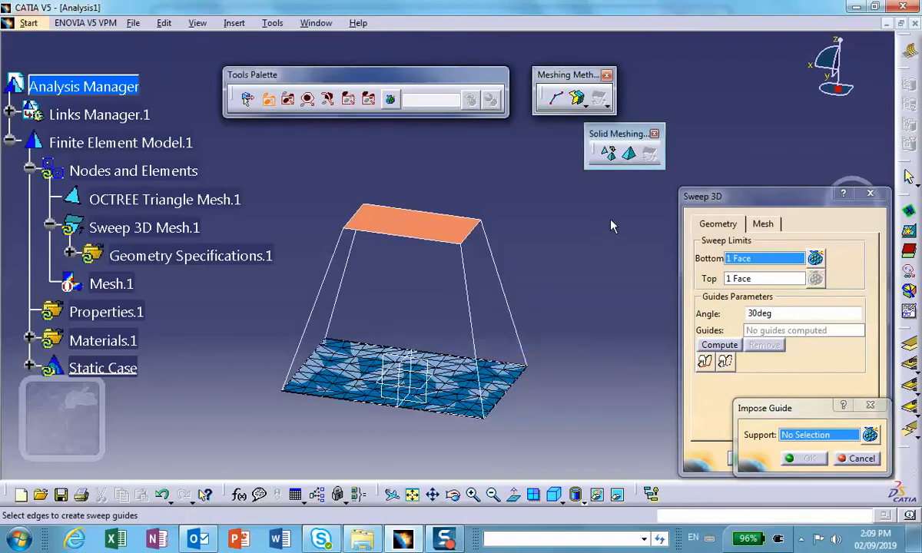
pyautogui.click(504, 304)
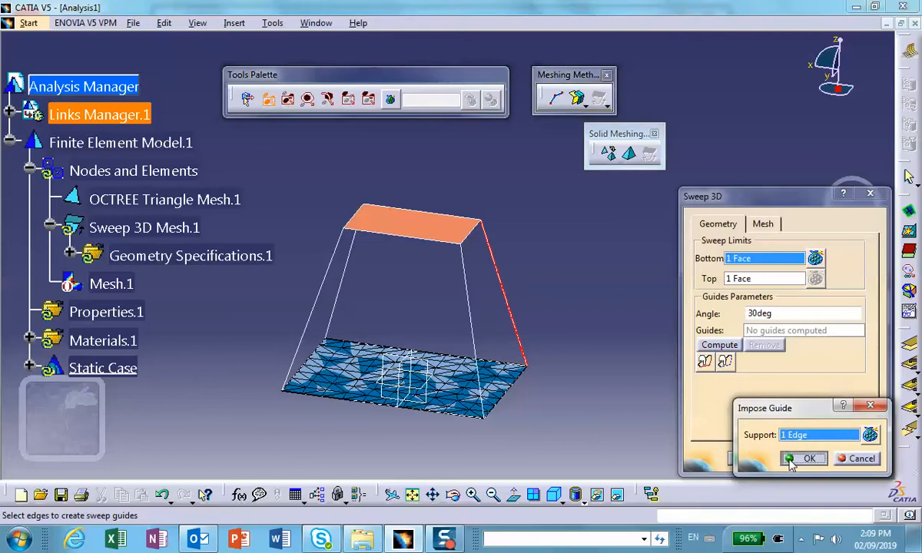
pyautogui.click(803, 458)
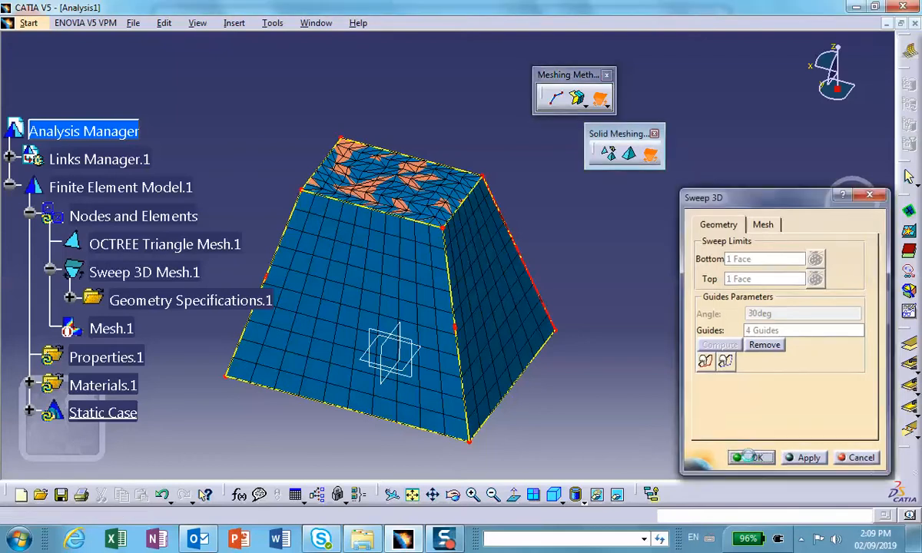
pyautogui.click(757, 458)
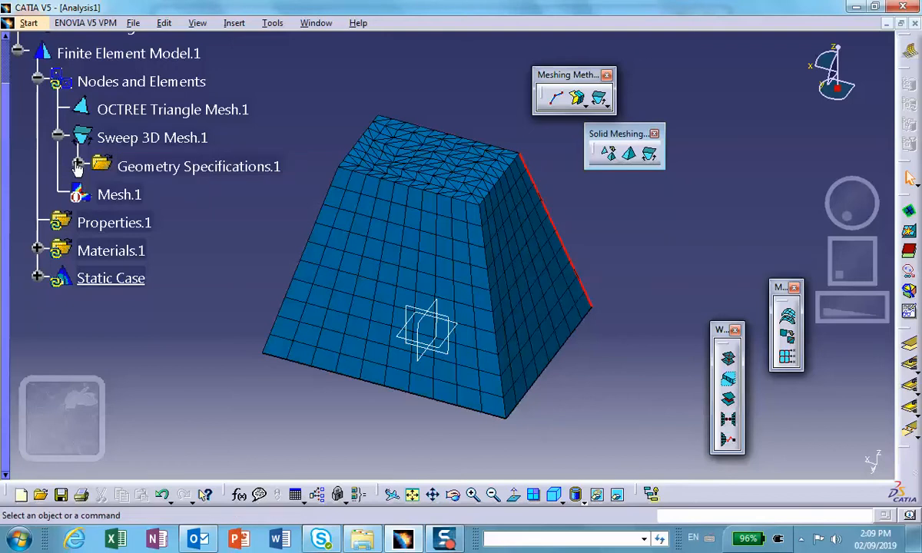
# Step: Delete the Sweep 3D mesh and Mesh.1 from the specification tree
pyautogui.rightClick(152, 137)
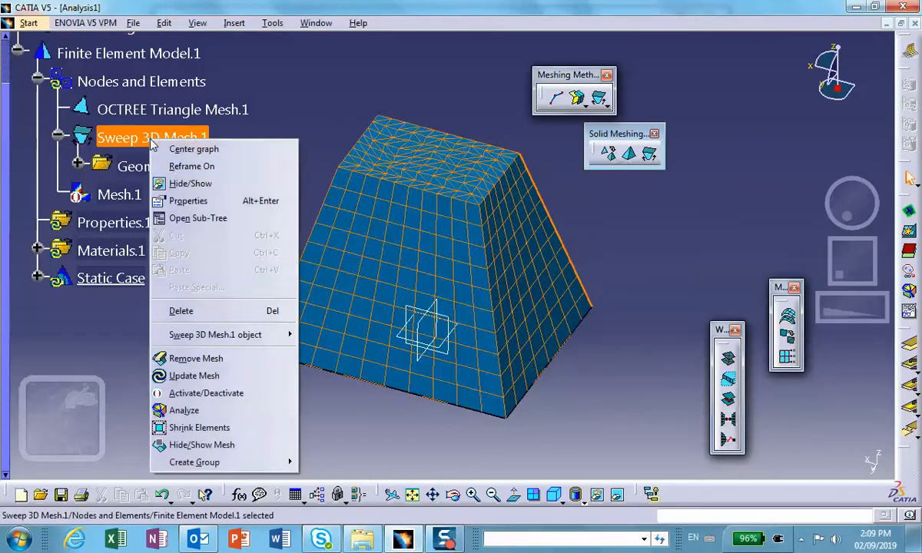
pyautogui.moveTo(196, 358)
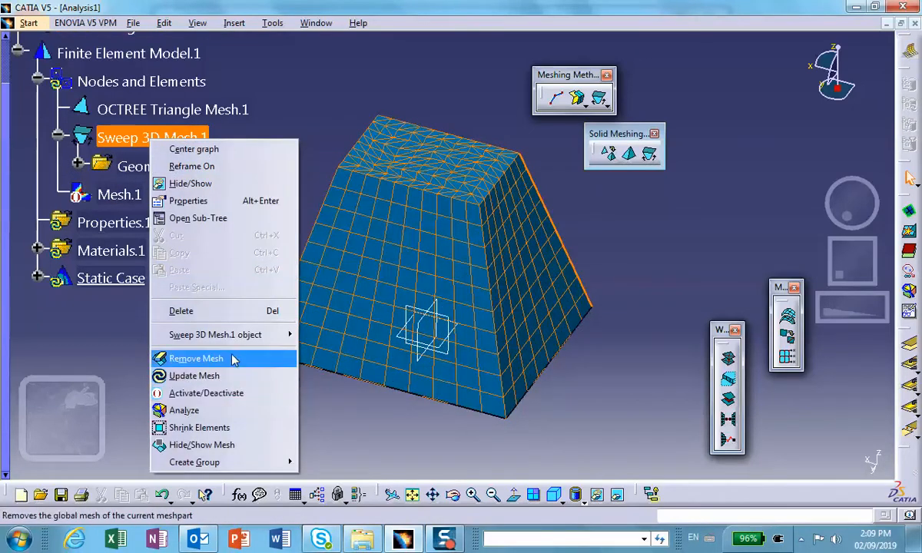
pyautogui.click(196, 359)
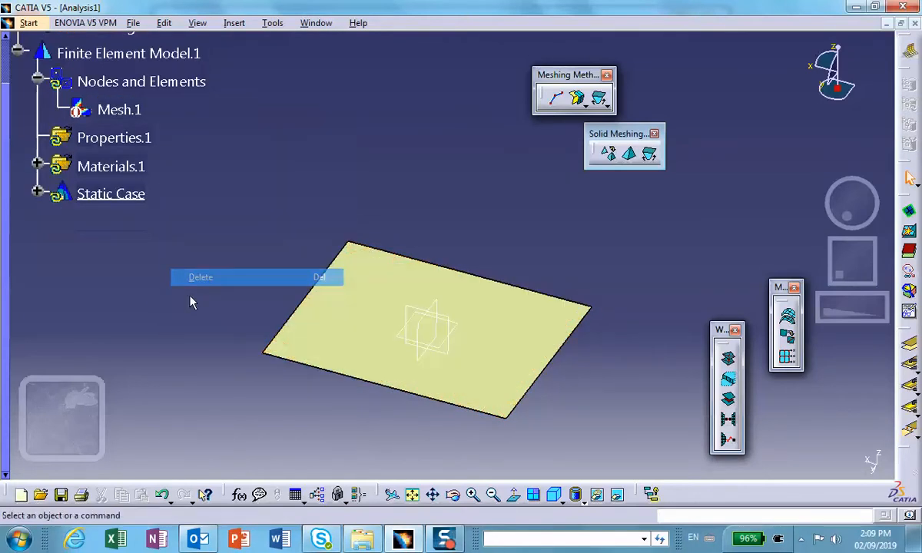
pyautogui.rightClick(119, 109)
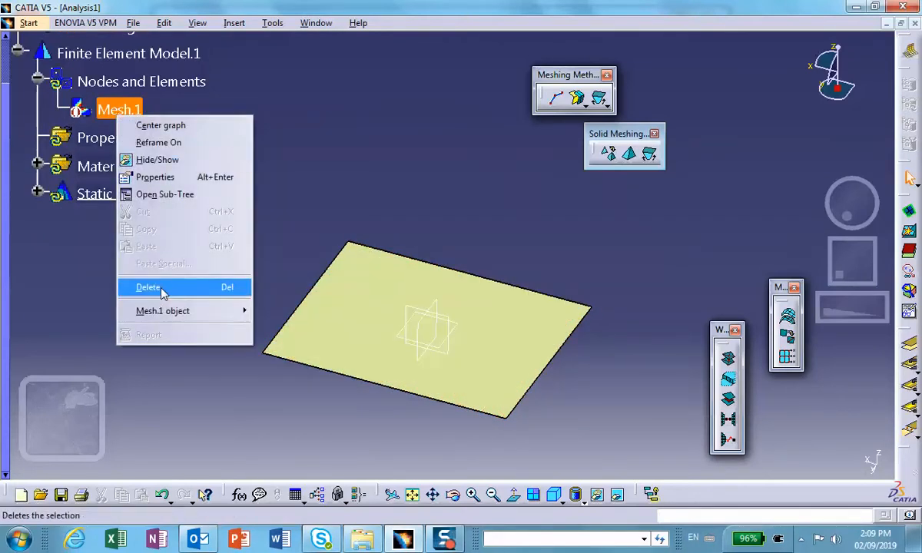
pyautogui.click(148, 286)
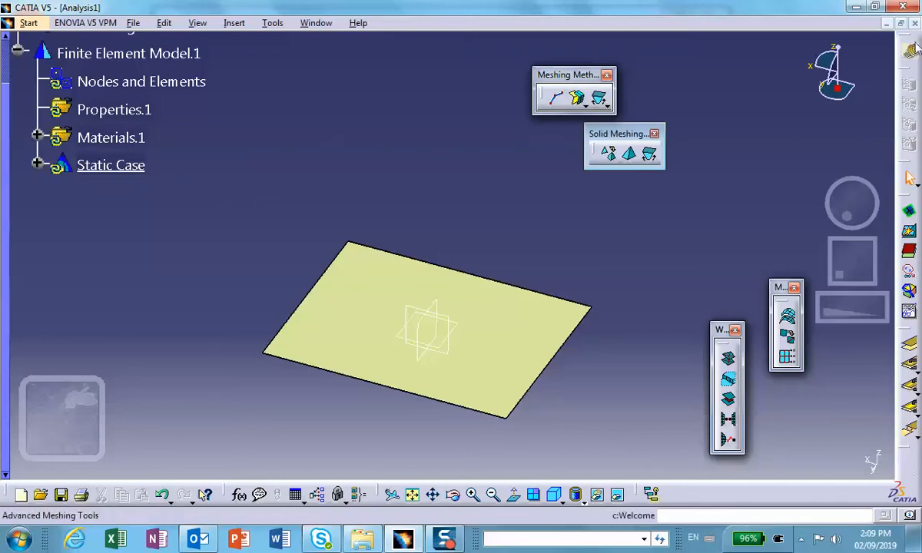
pyautogui.moveTo(578, 99)
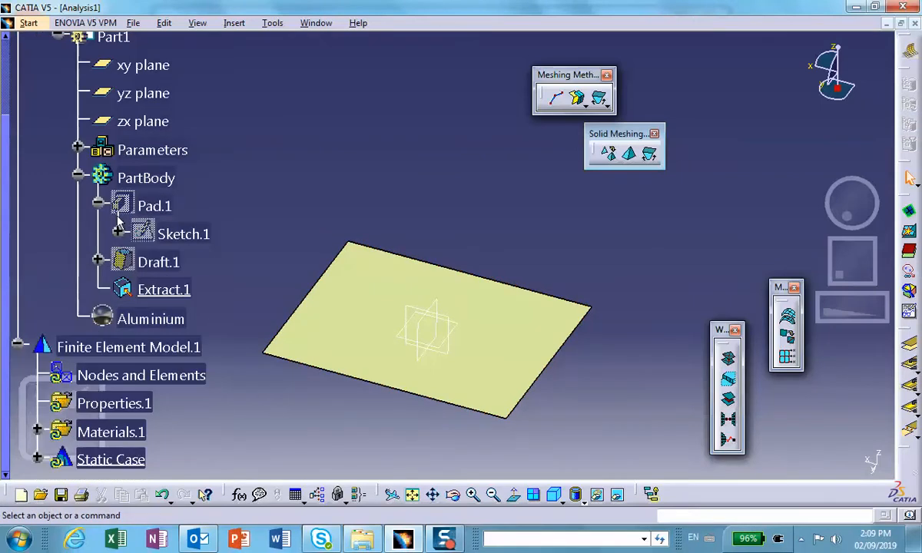
# Step: Surface-mesh the Extract.1 base face with 0.5 in quadrangles and close the report
pyautogui.rightClick(159, 261)
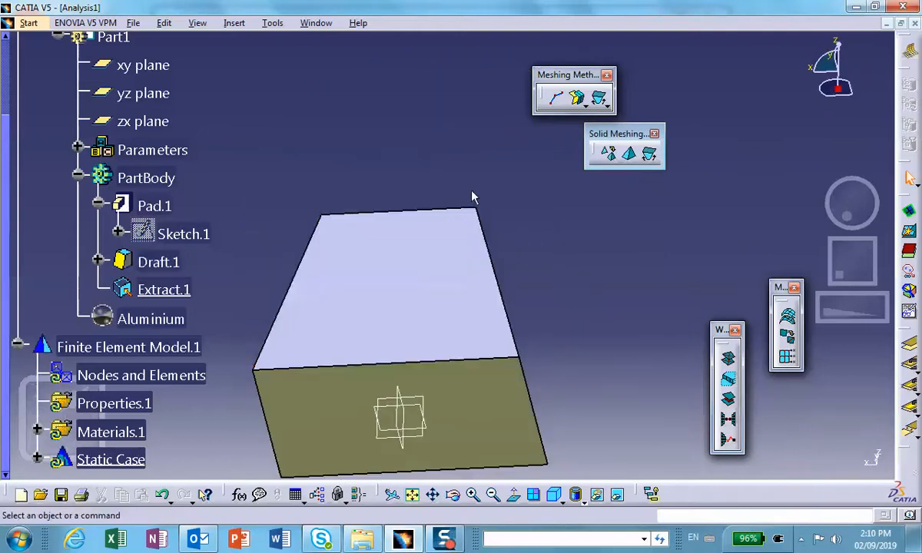
pyautogui.click(577, 97)
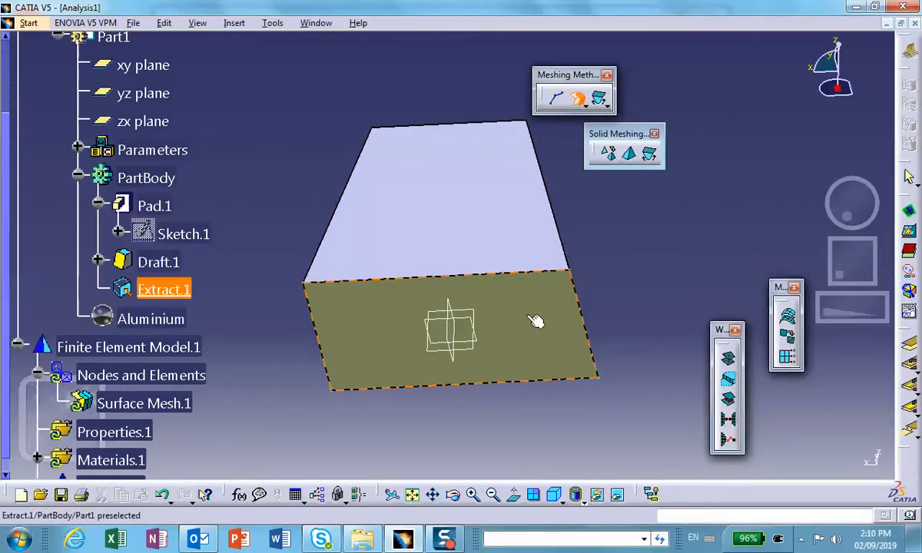
pyautogui.click(527, 315)
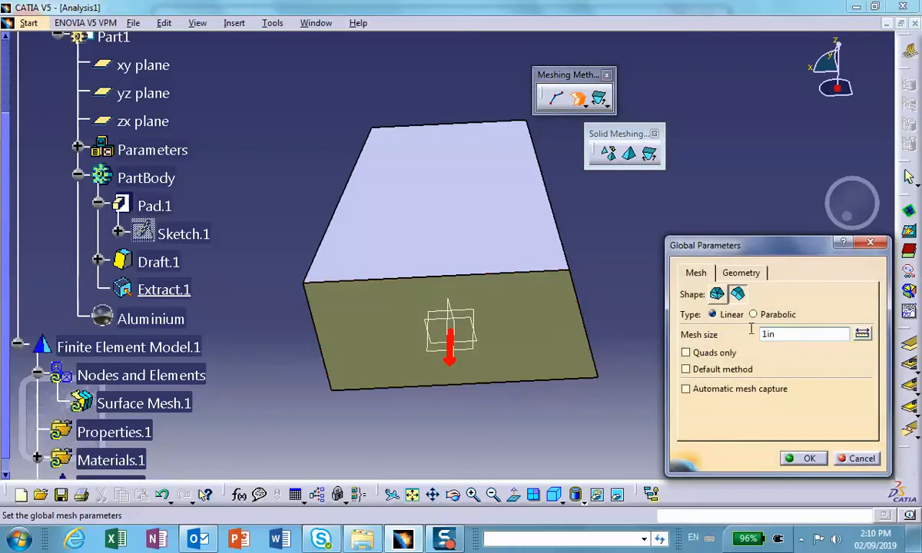
pyautogui.tripleClick(803, 334)
pyautogui.write('0.5')
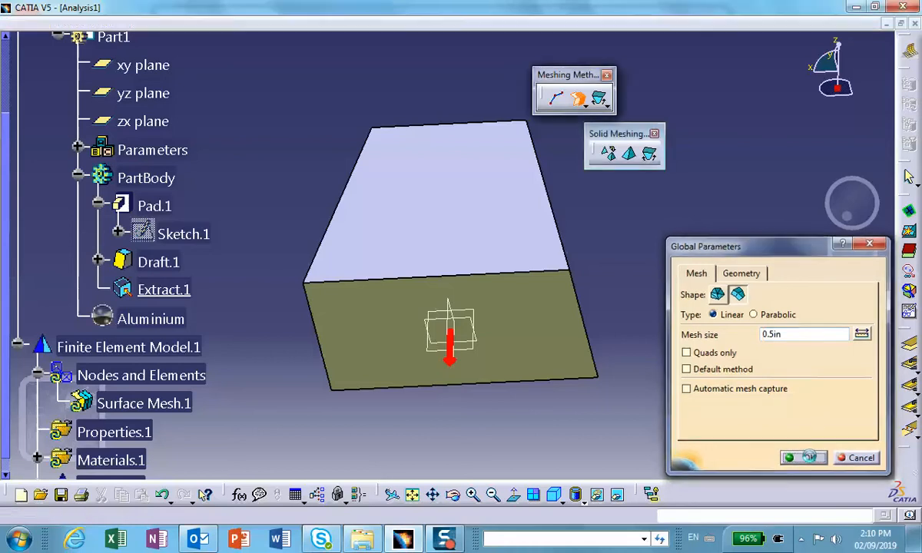
pyautogui.click(804, 457)
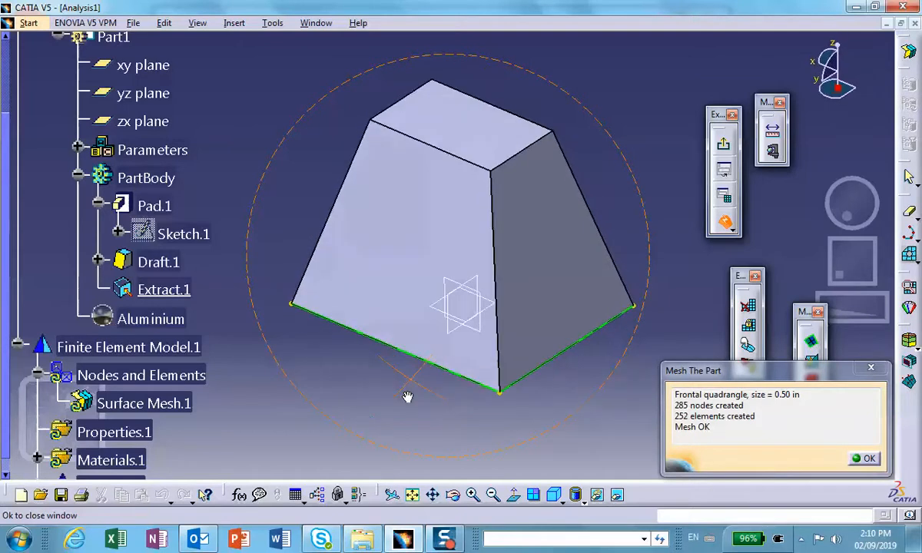
pyautogui.click(863, 458)
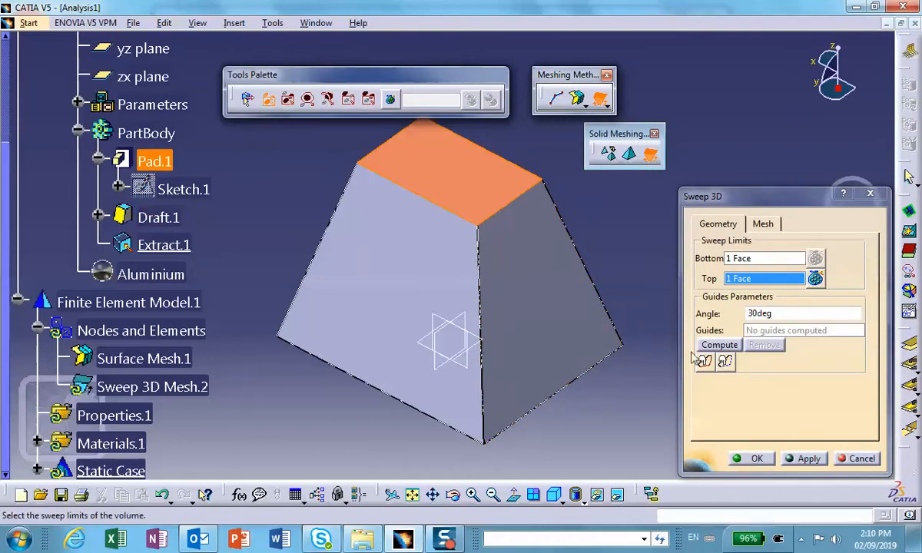
# Step: Compute the sweep guides from base to top face and try applying Sweep 3D
pyautogui.click(718, 345)
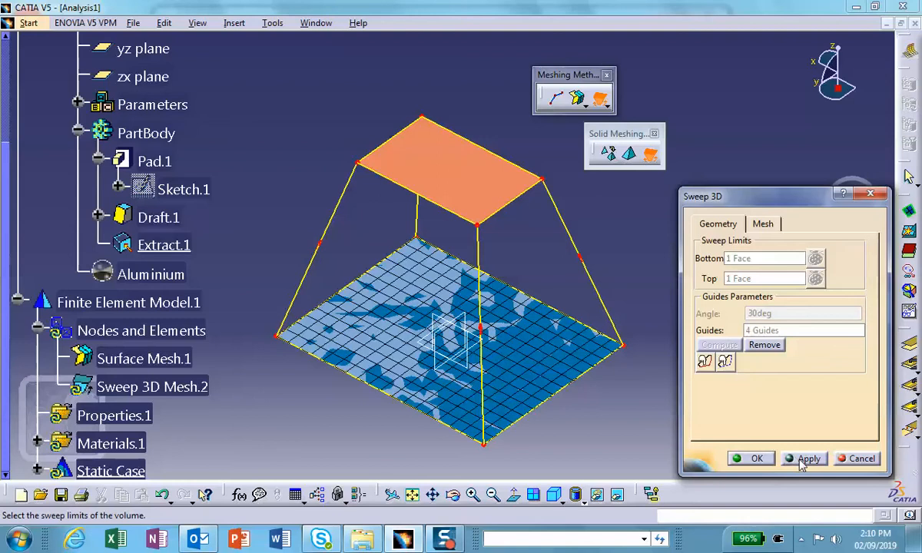
pyautogui.click(808, 458)
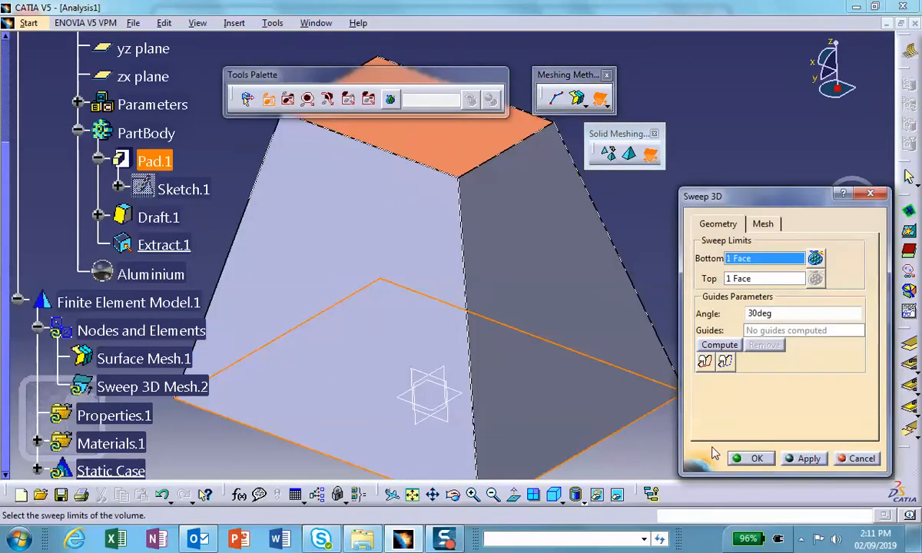
pyautogui.moveTo(704, 362)
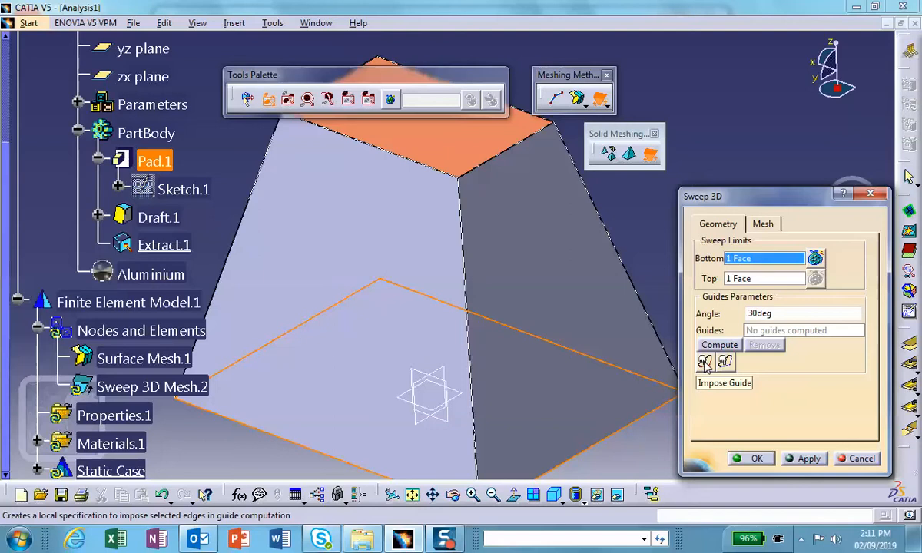
# Step: Impose a pyramid side edge as a sweep guide, reframing the view to see it
pyautogui.click(723, 383)
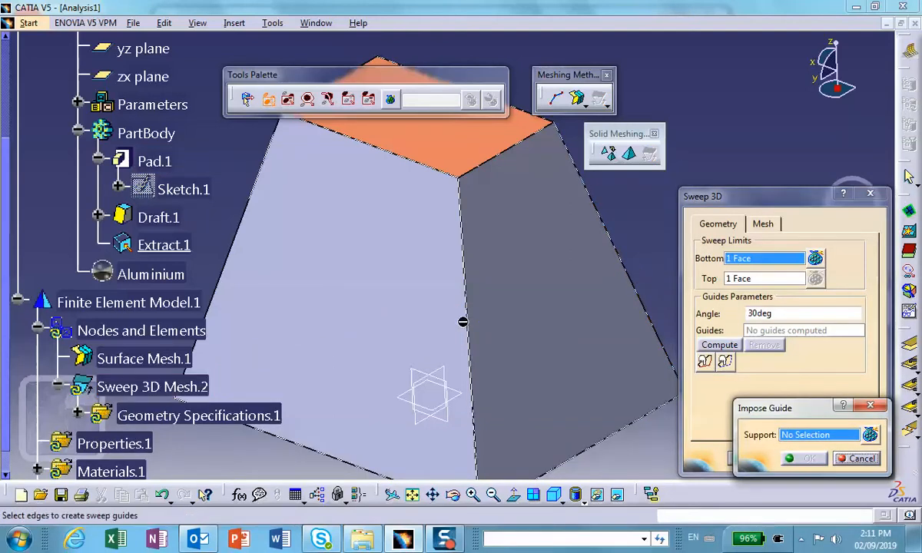
pyautogui.rightClick(461, 321)
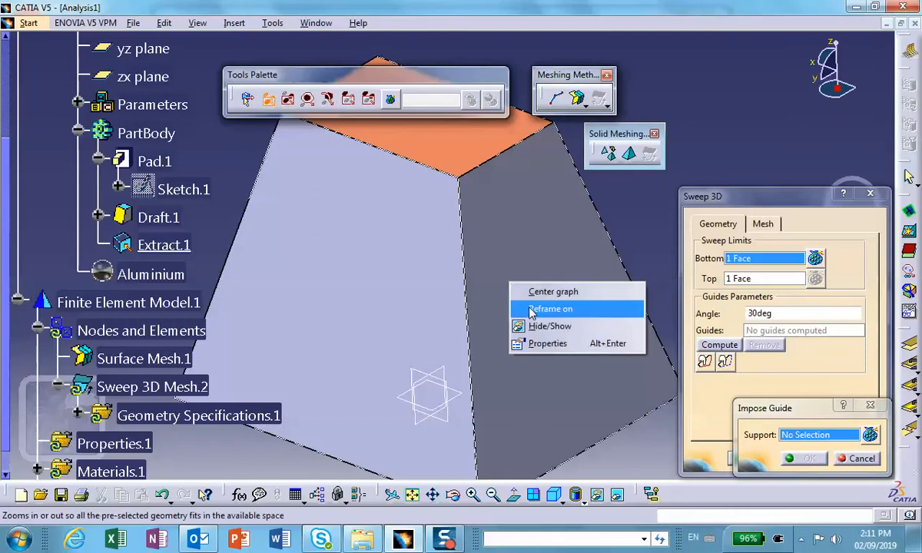
pyautogui.click(550, 308)
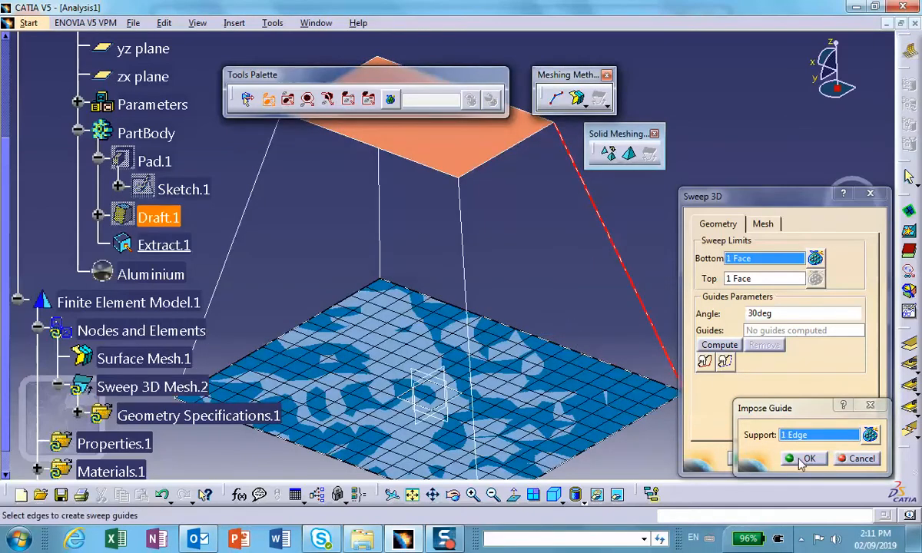
pyautogui.click(808, 457)
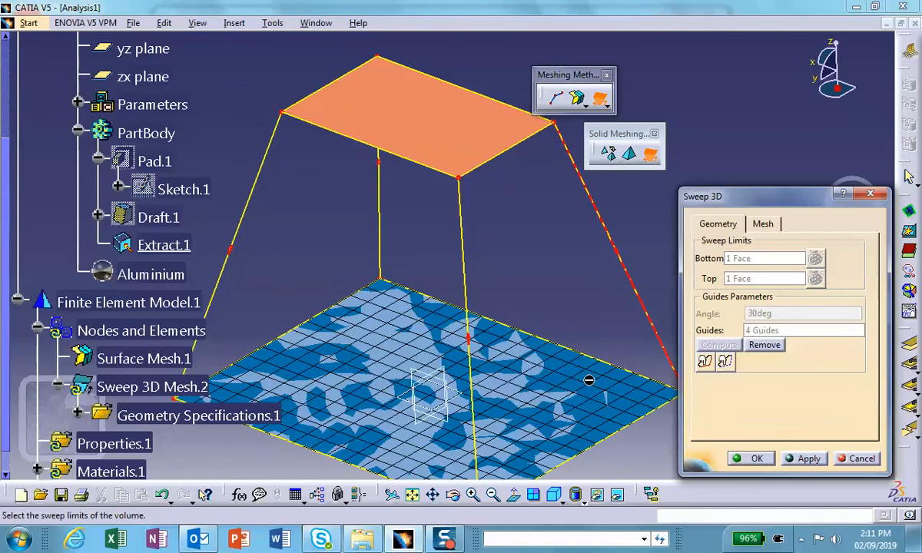
pyautogui.moveTo(764, 344)
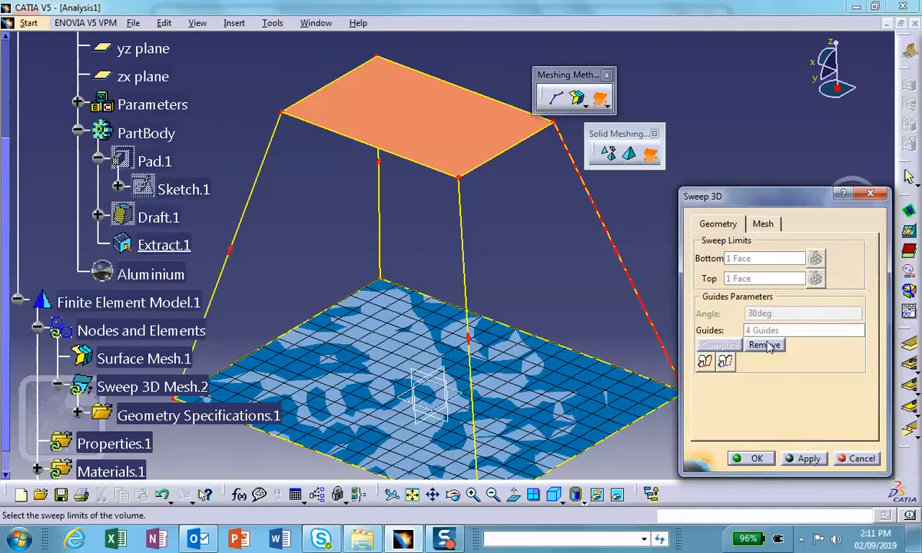
pyautogui.moveTo(761, 334)
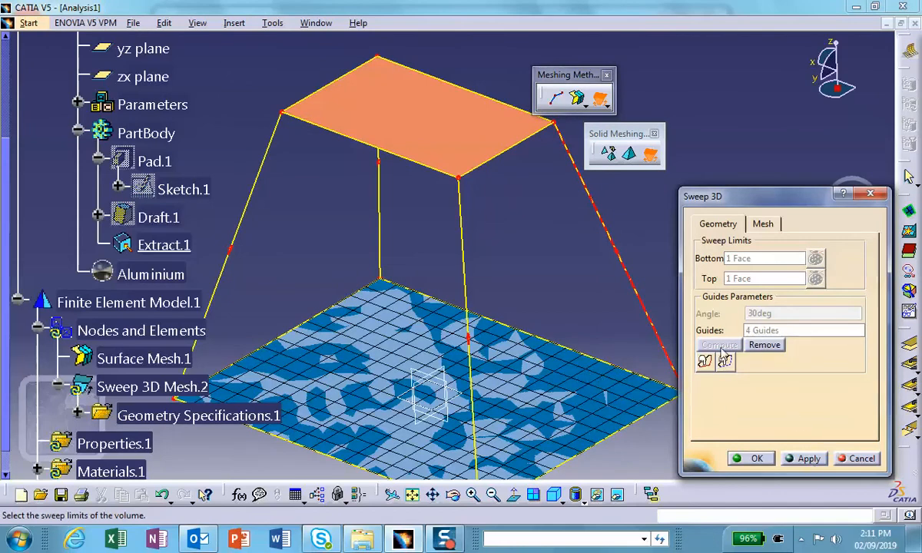
# Step: Apply the four-guide sweep and accept it, producing the hexahedral Sweep 3D Mesh.2
pyautogui.click(804, 458)
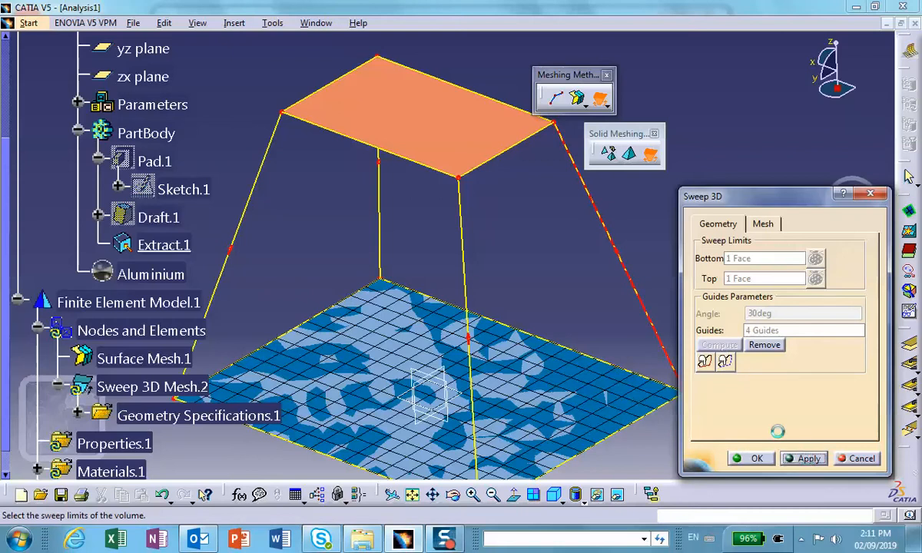
pyautogui.click(802, 458)
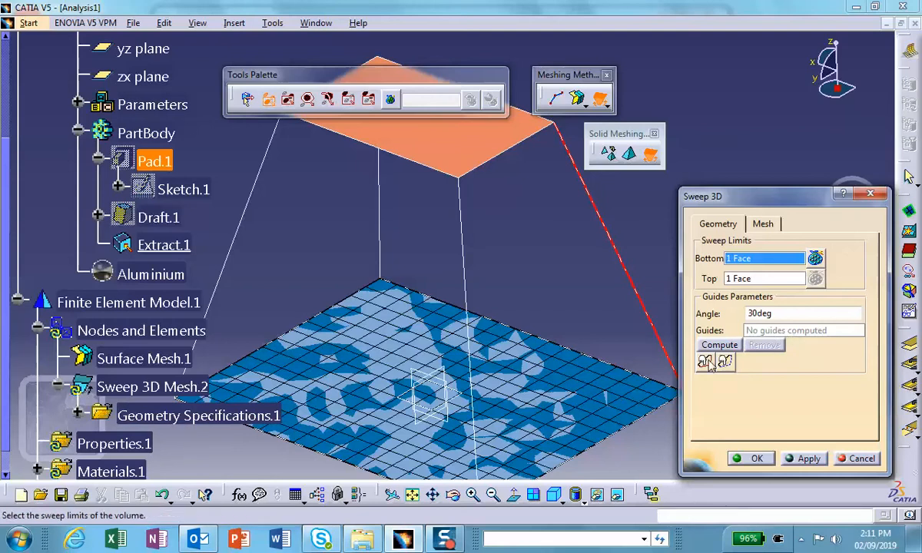
pyautogui.click(704, 361)
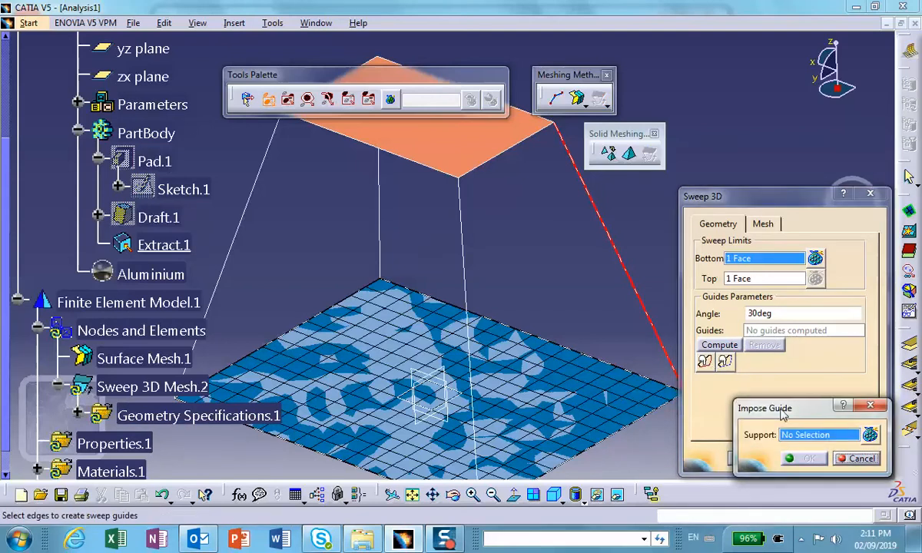
pyautogui.moveTo(792, 340)
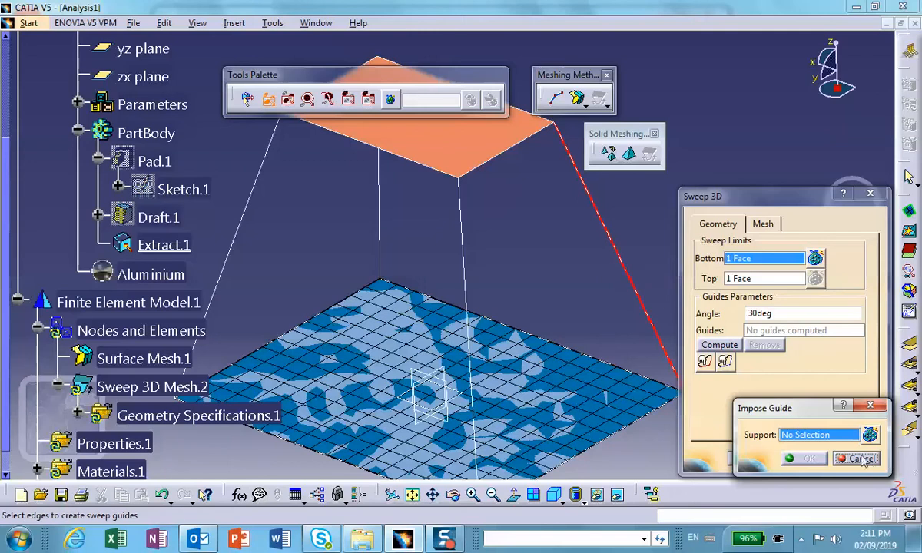
pyautogui.click(860, 458)
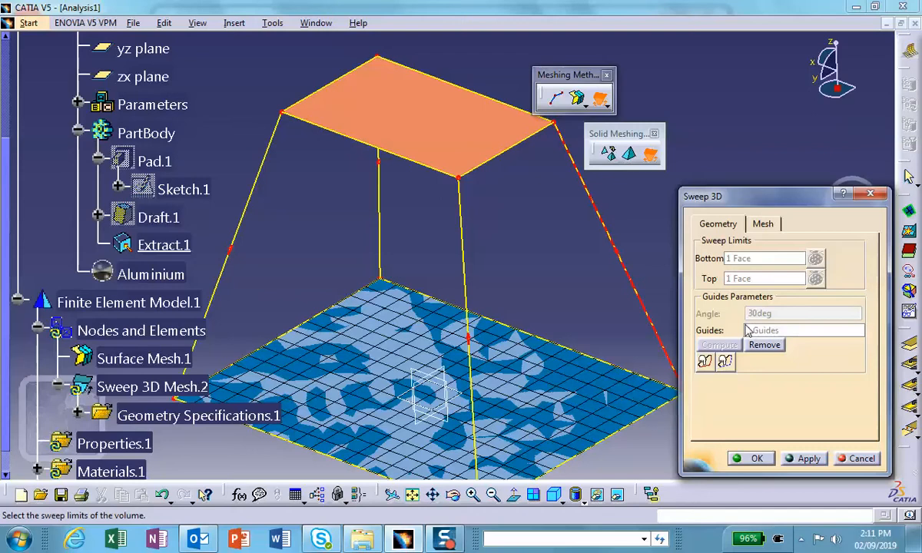
pyautogui.click(803, 331)
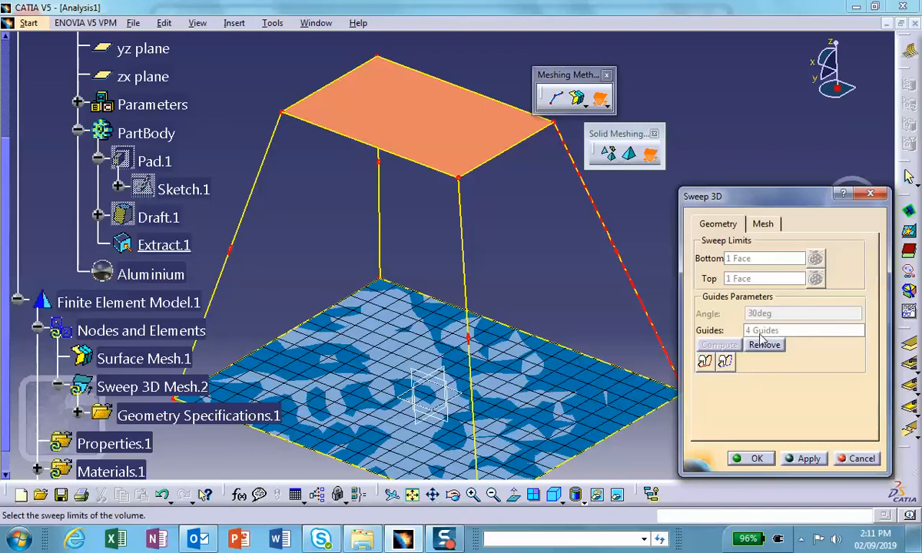
pyautogui.moveTo(676, 329)
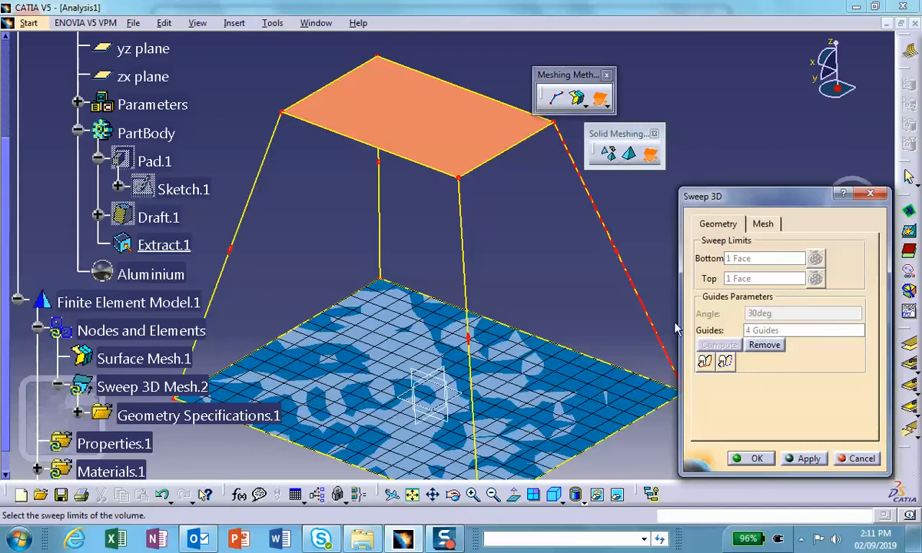
pyautogui.moveTo(637, 277)
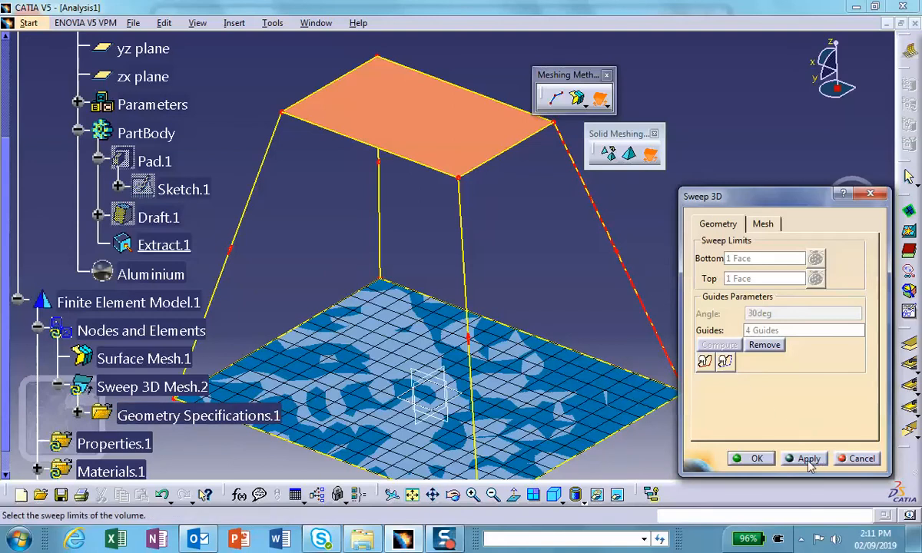
pyautogui.click(808, 458)
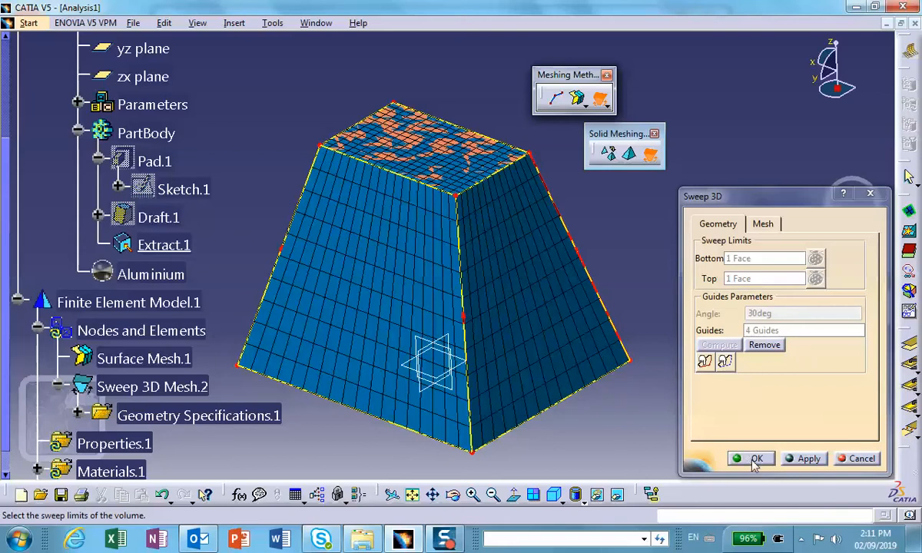
pyautogui.click(750, 458)
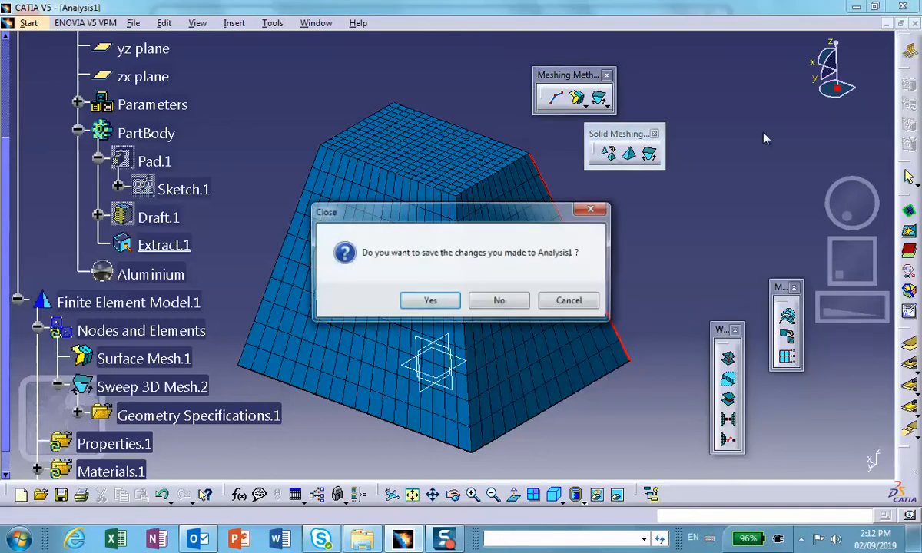
# Step: Close Analysis1 and Part1 without saving either document
pyautogui.click(499, 300)
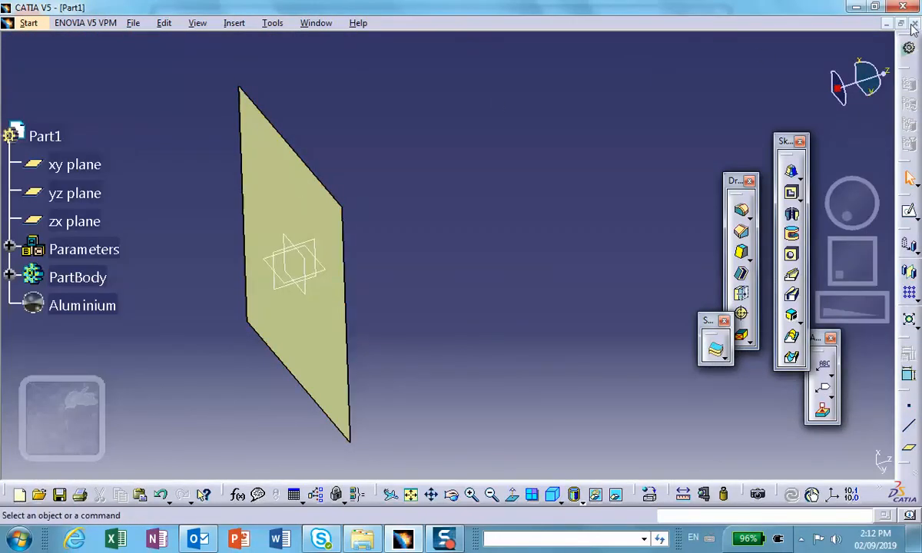
pyautogui.click(902, 7)
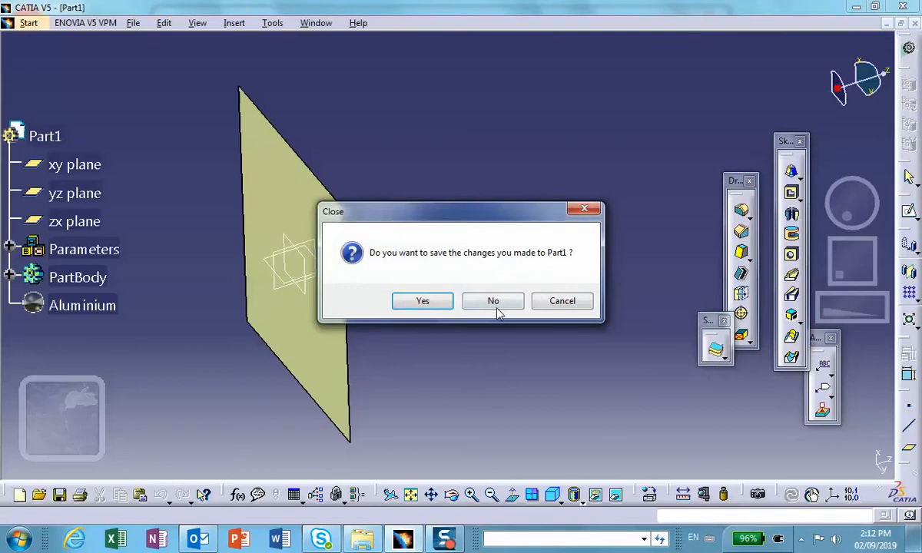
pyautogui.click(493, 301)
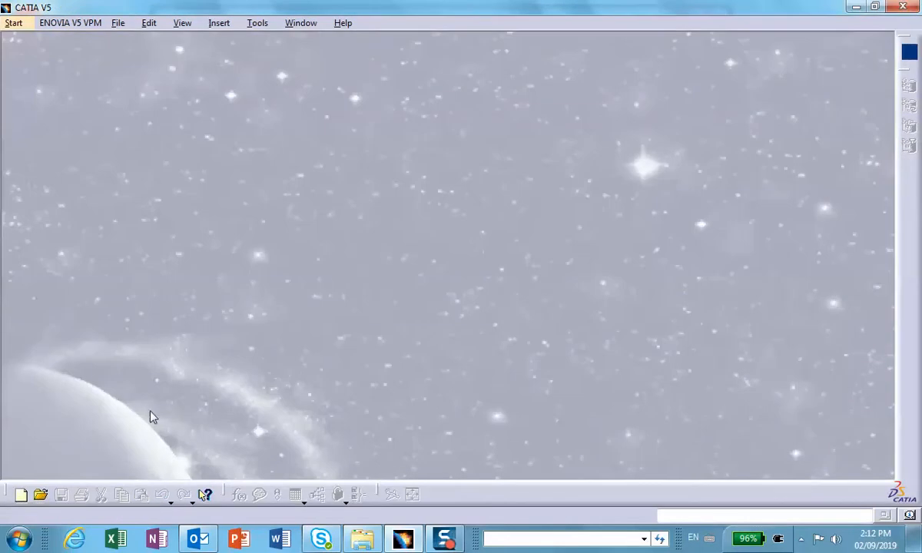